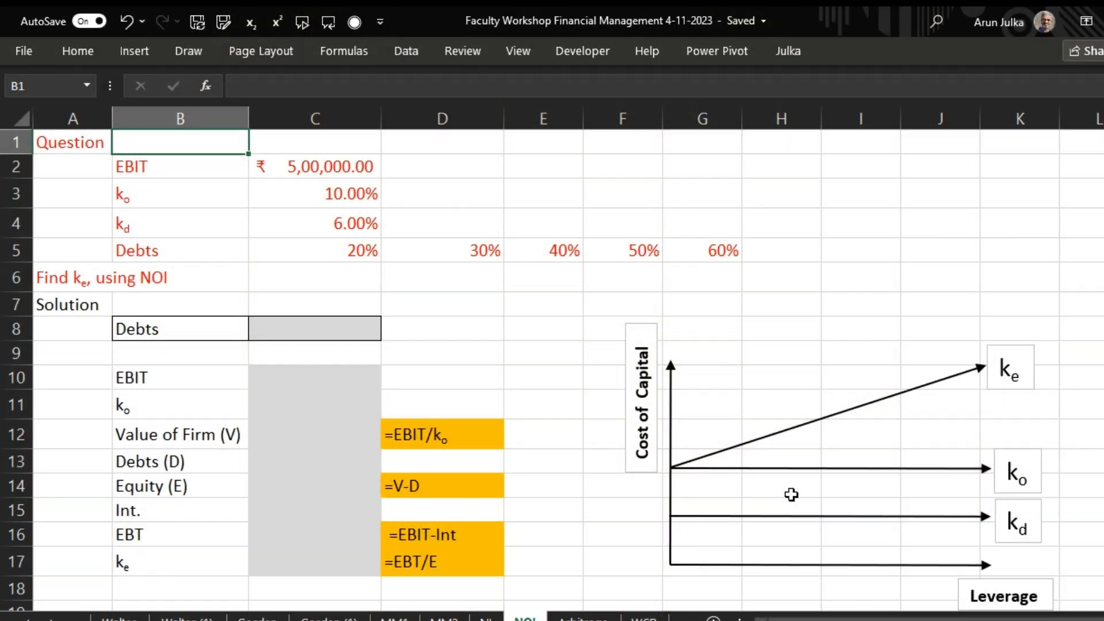
mouse_move(909, 520)
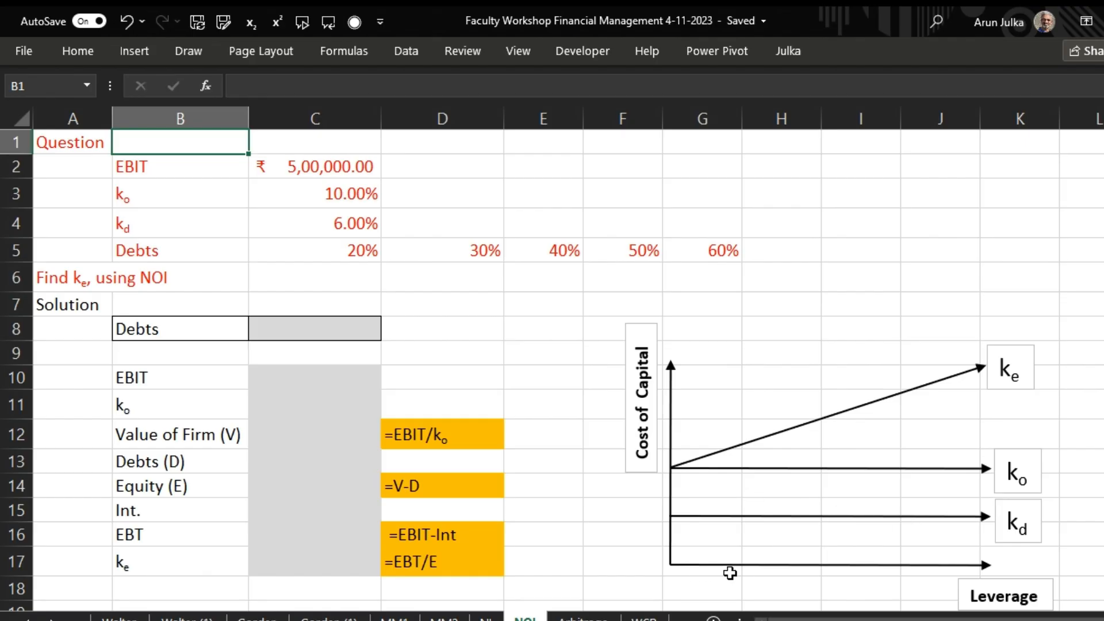
mouse_move(765, 576)
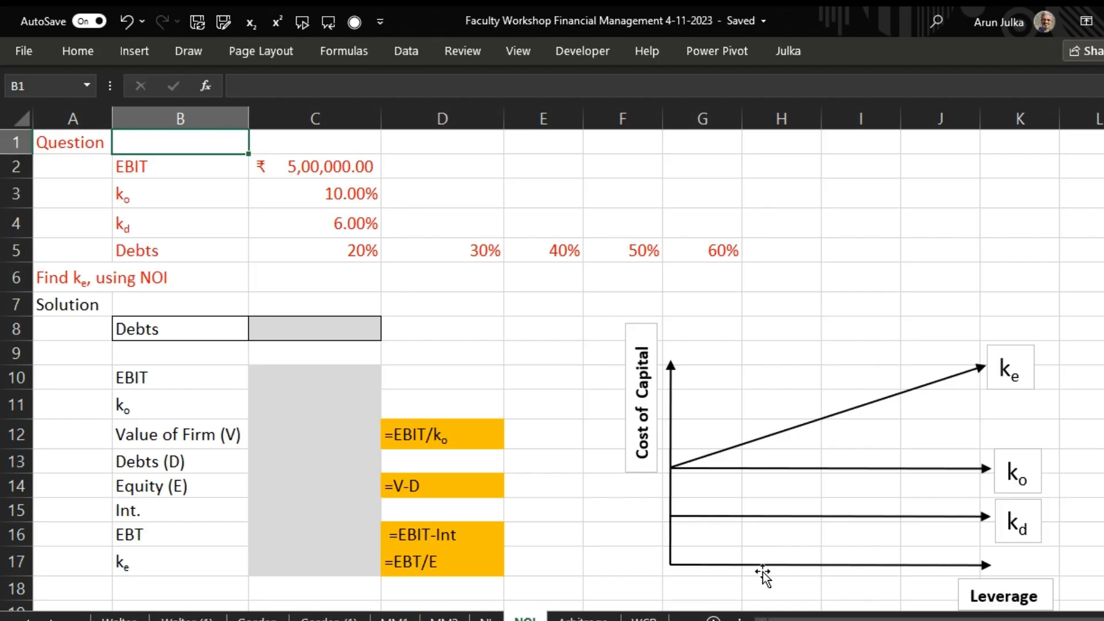
mouse_move(743, 452)
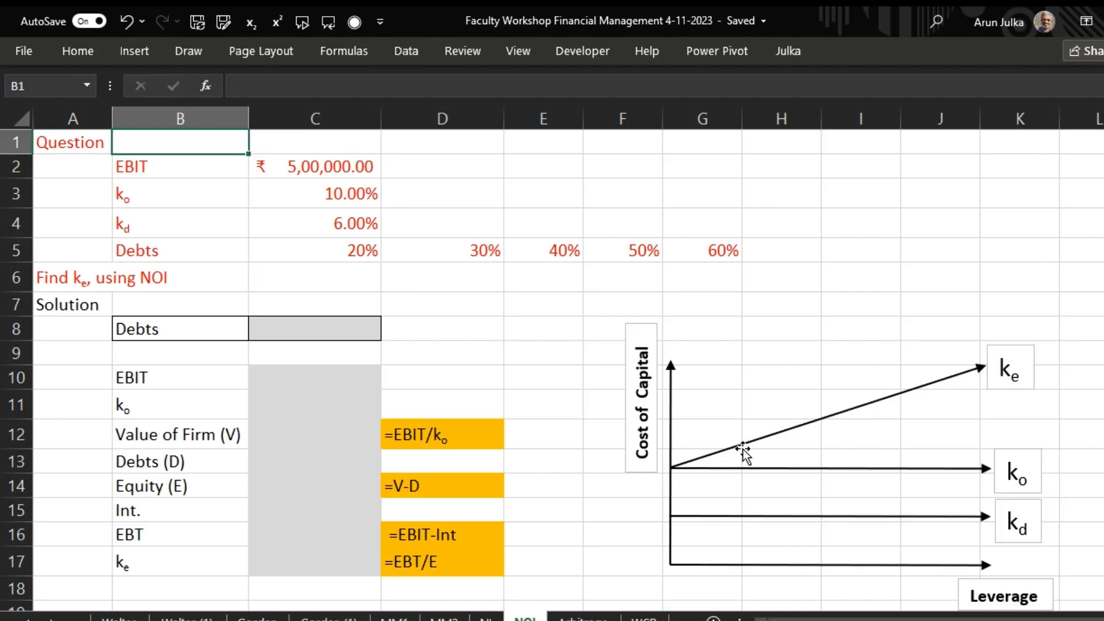
mouse_move(869, 490)
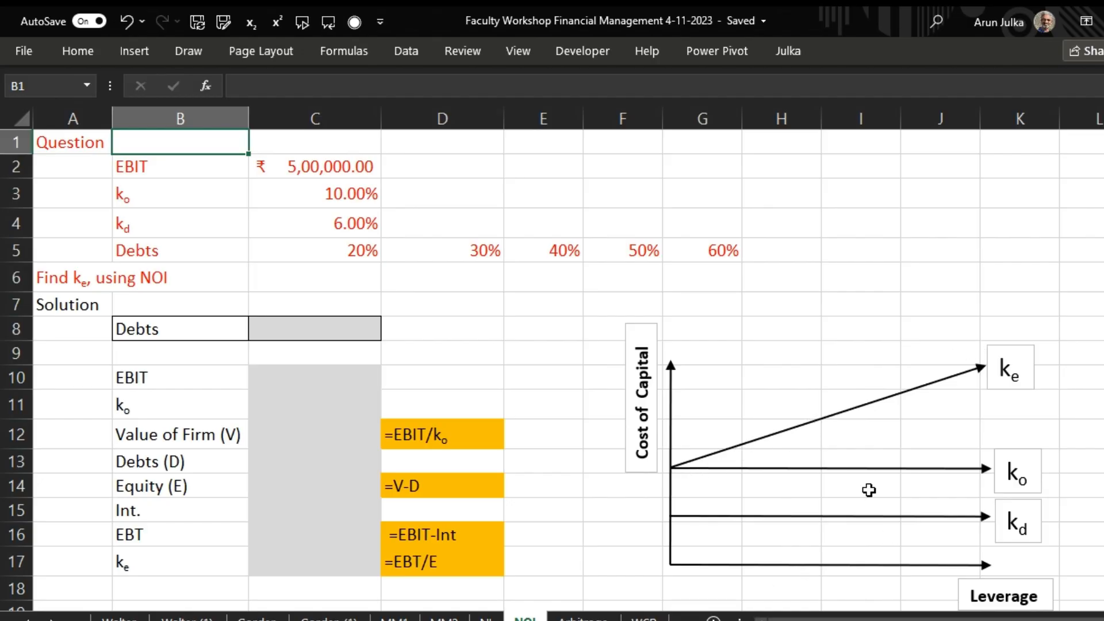
mouse_move(552, 342)
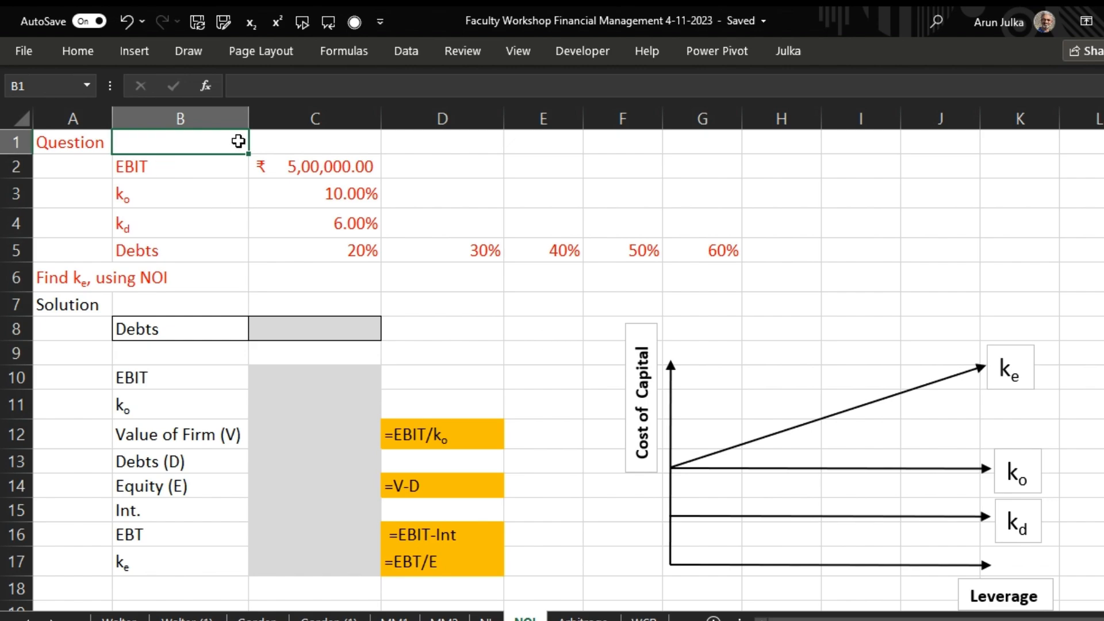
mouse_move(89, 143)
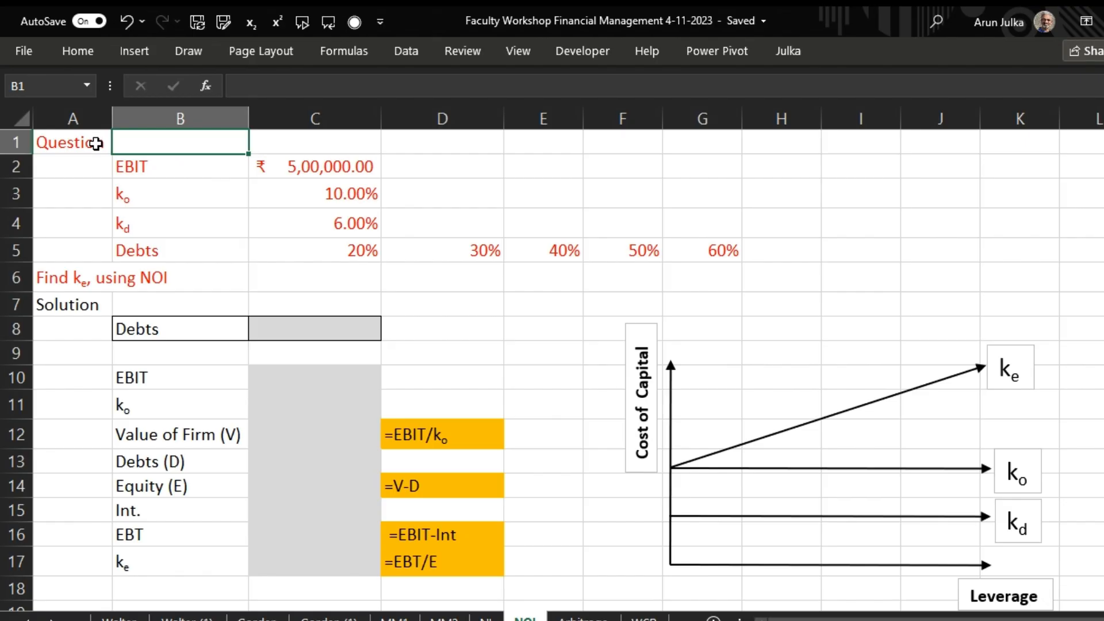
mouse_move(345, 169)
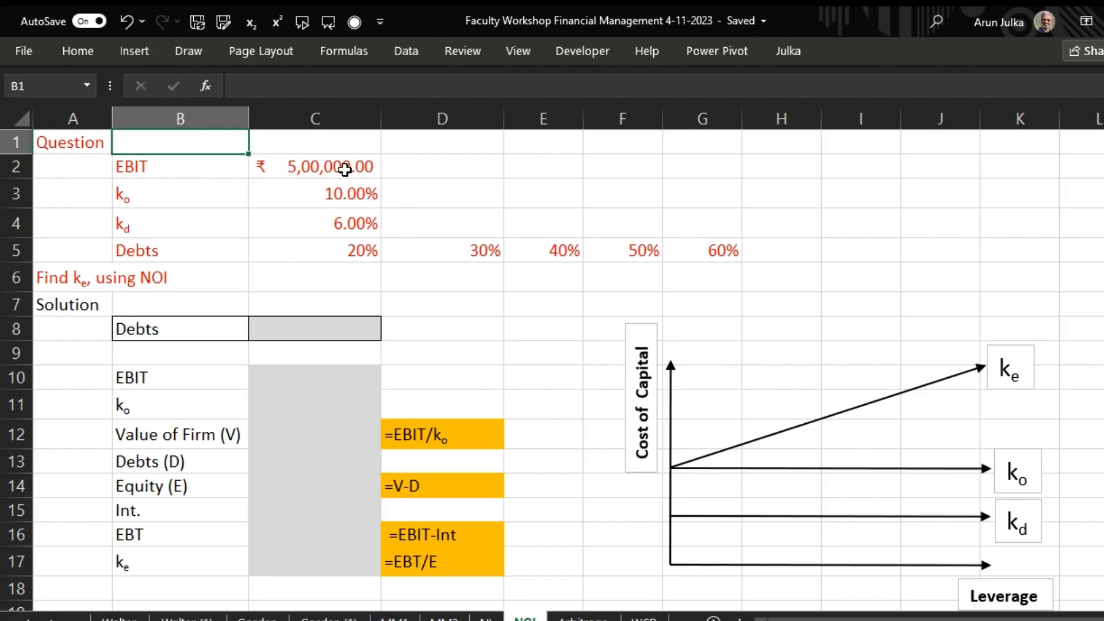
mouse_move(187, 197)
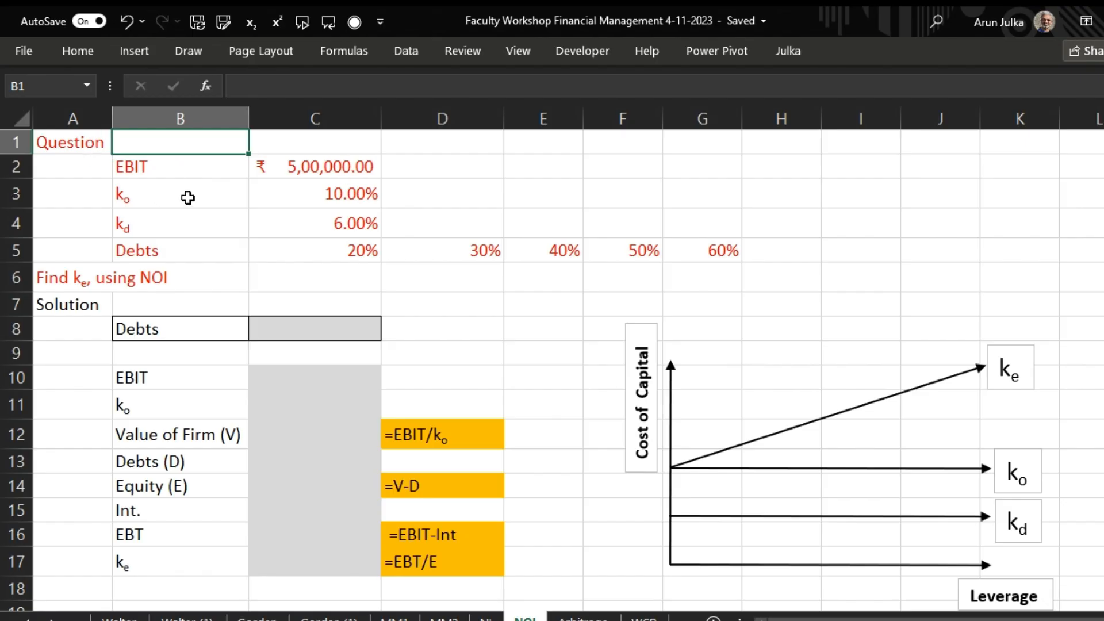
mouse_move(172, 223)
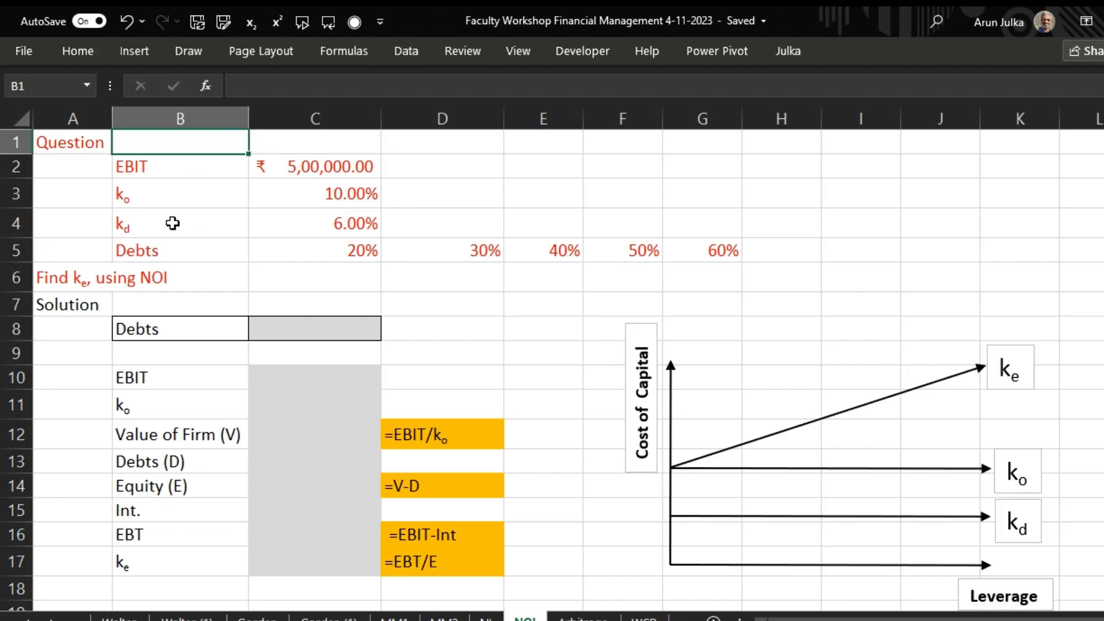
mouse_move(179, 269)
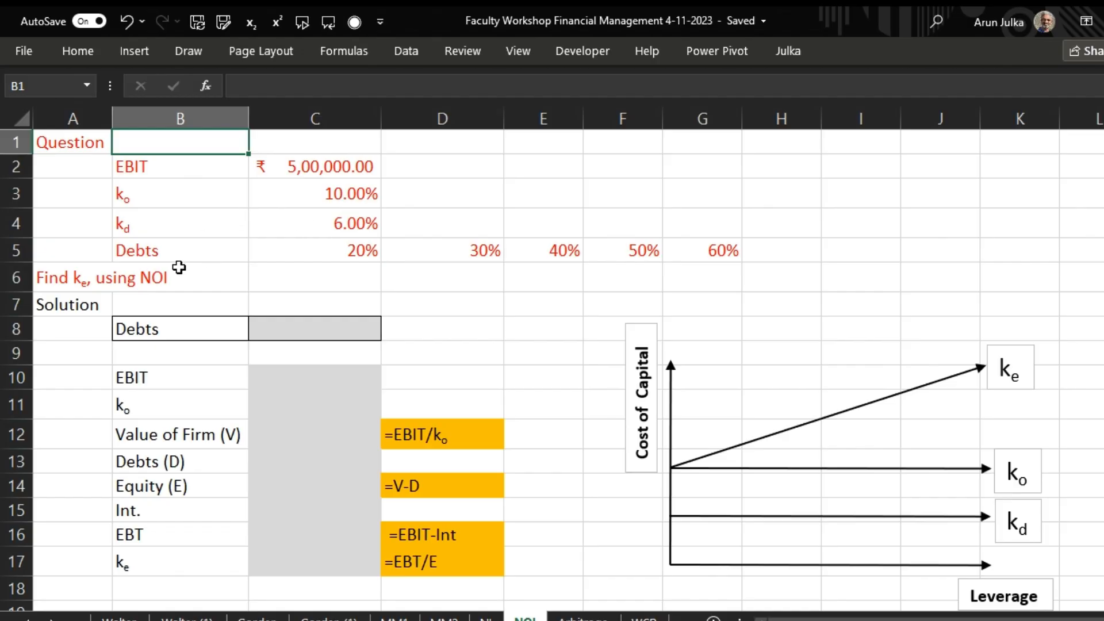
mouse_move(430, 253)
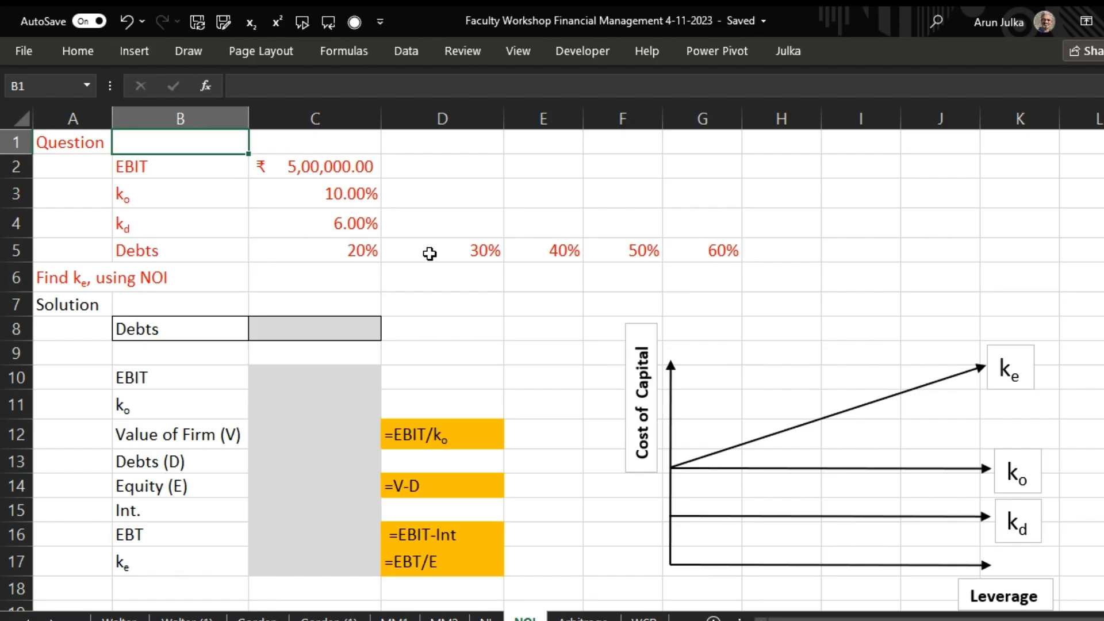
mouse_move(598, 260)
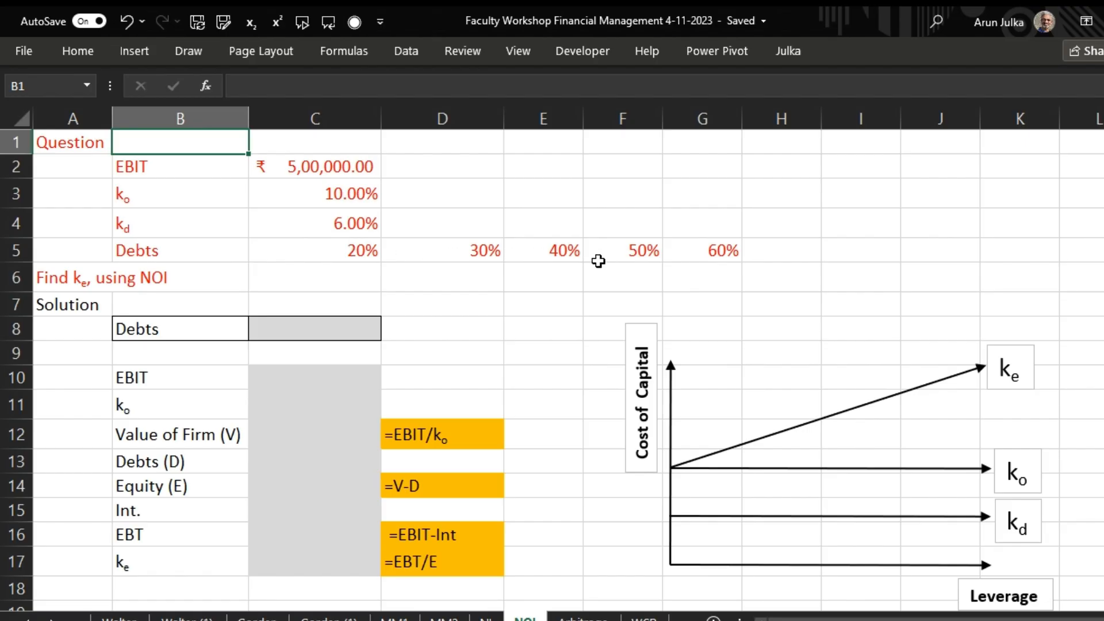
mouse_move(399, 280)
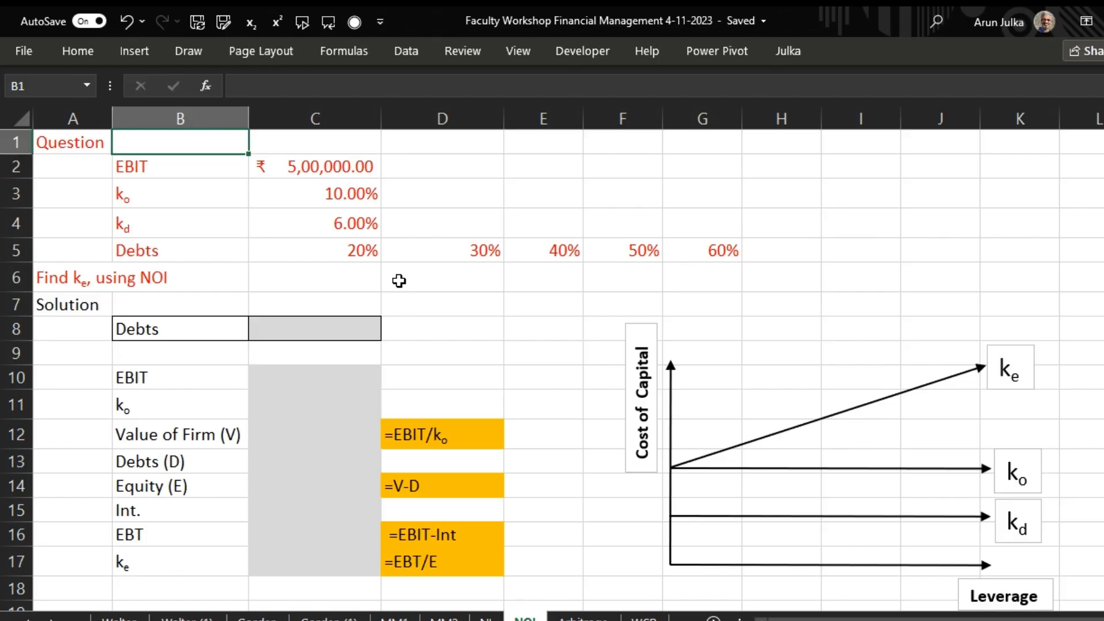
mouse_move(120, 295)
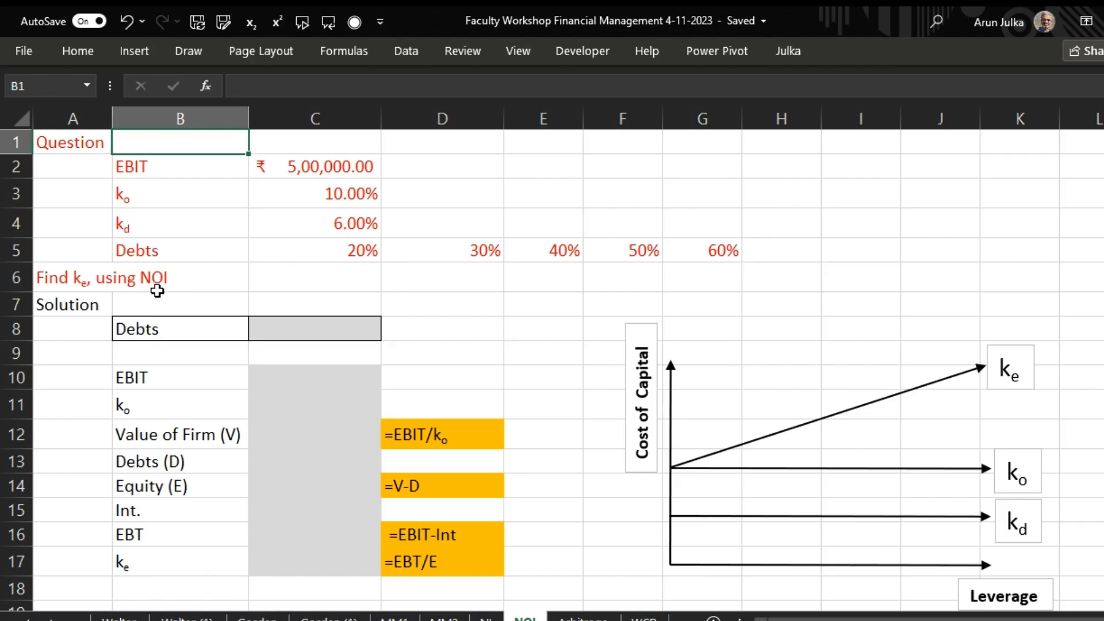
Select 20% from the debt-percentage dropdown in cell C8
left_click(315, 328)
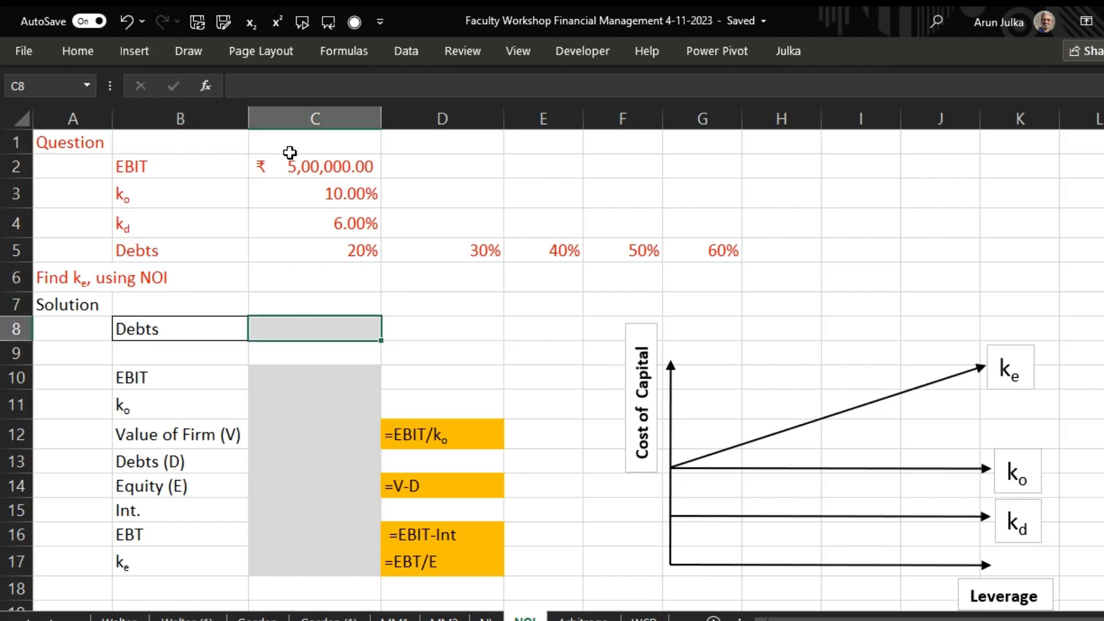
mouse_move(467, 255)
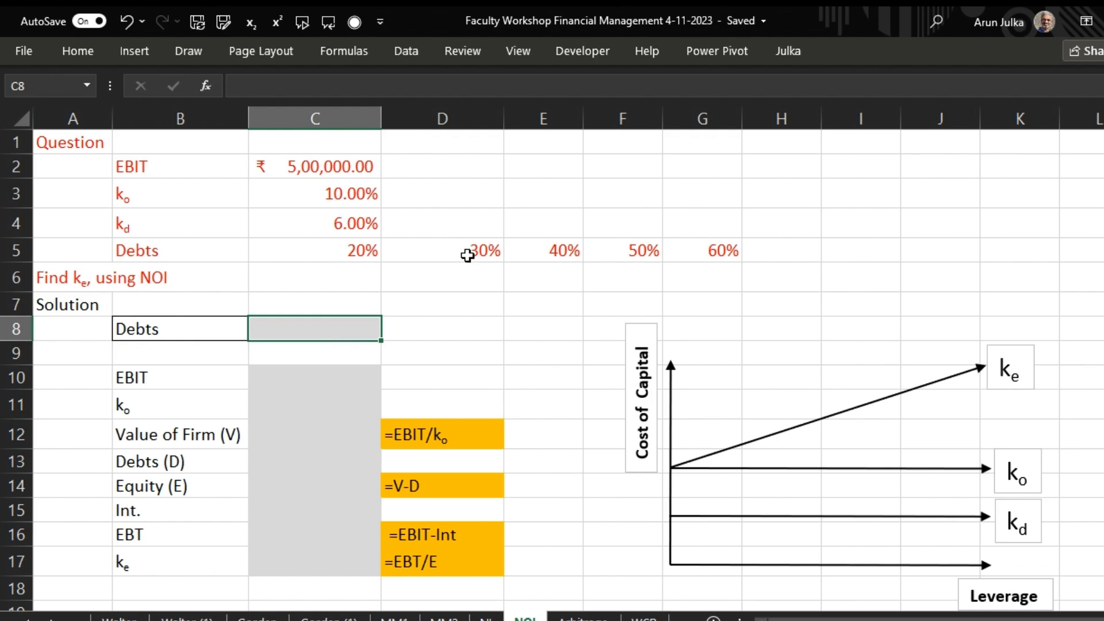
mouse_move(351, 138)
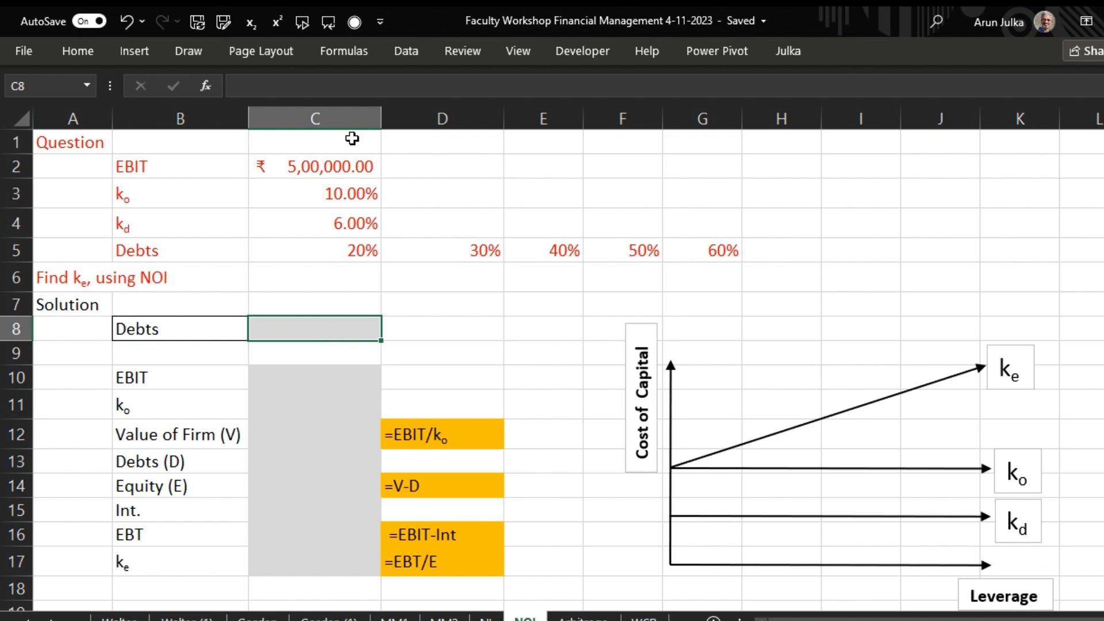
left_click(406, 50)
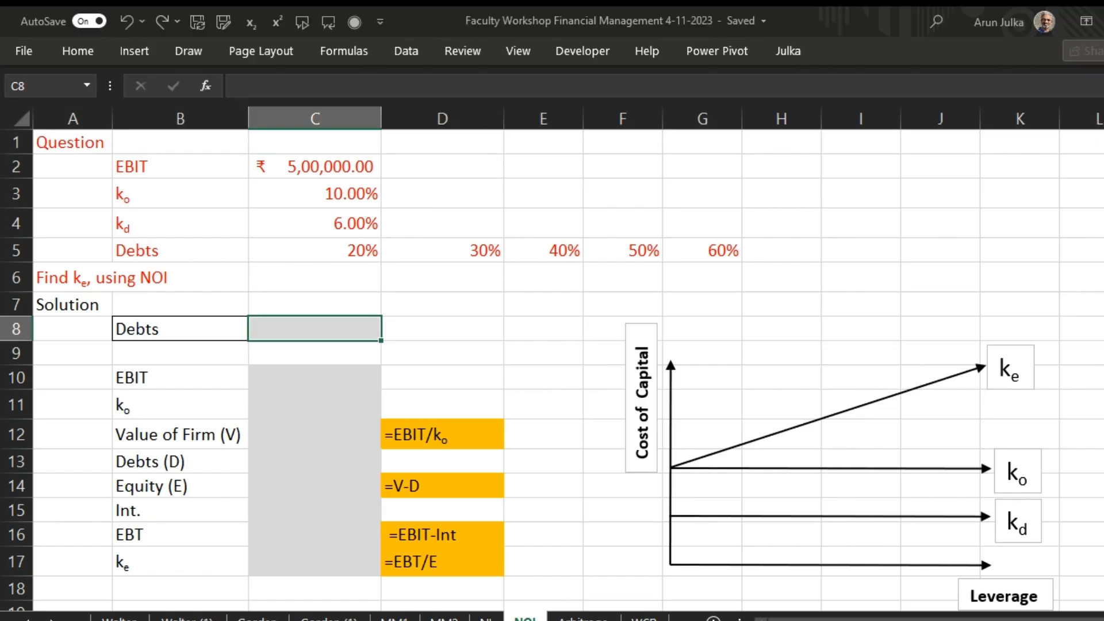
mouse_move(341, 244)
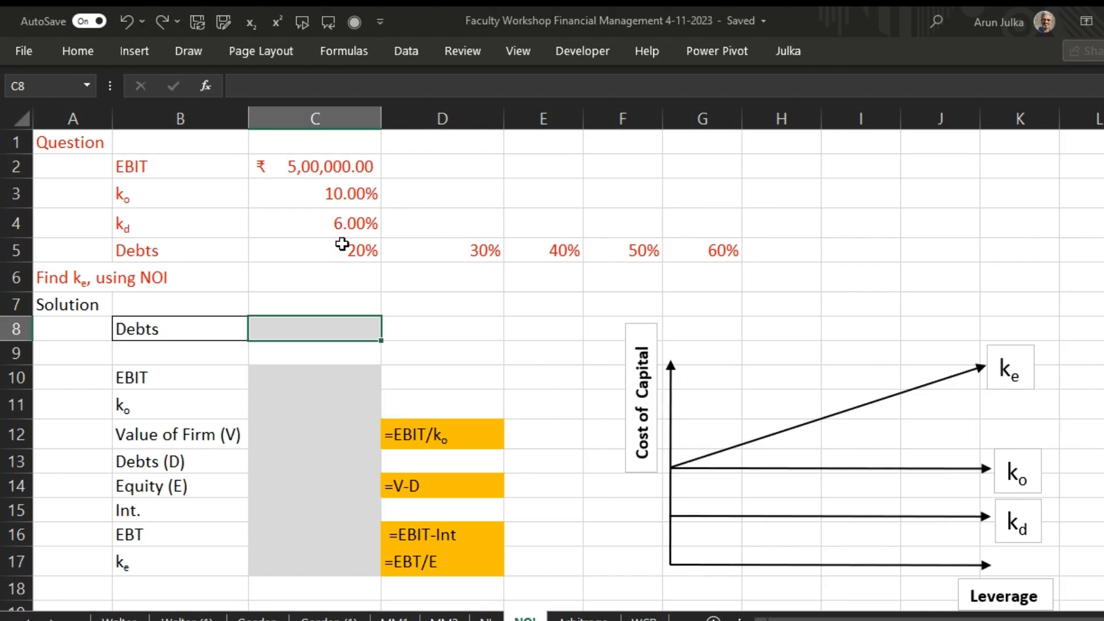
left_click(315, 250)
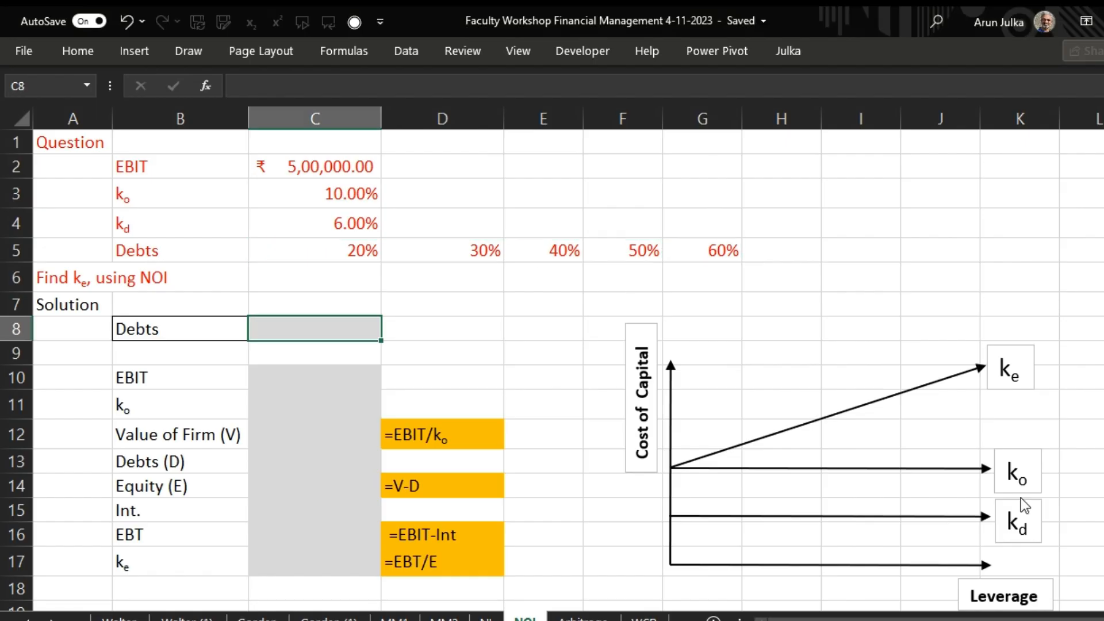
left_click(389, 329)
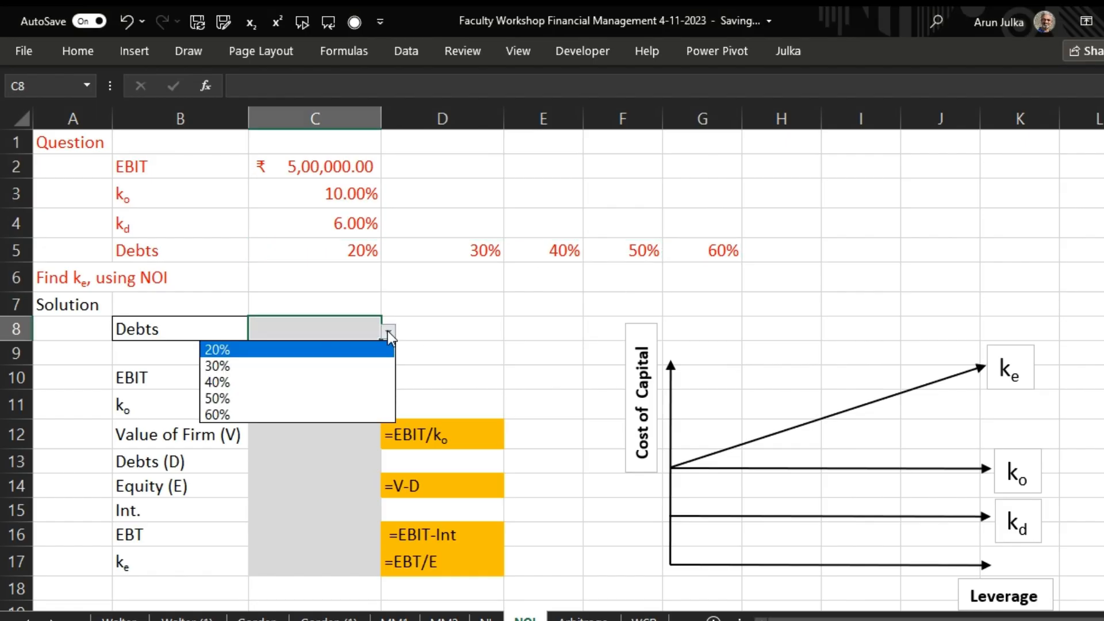
left_click(216, 349)
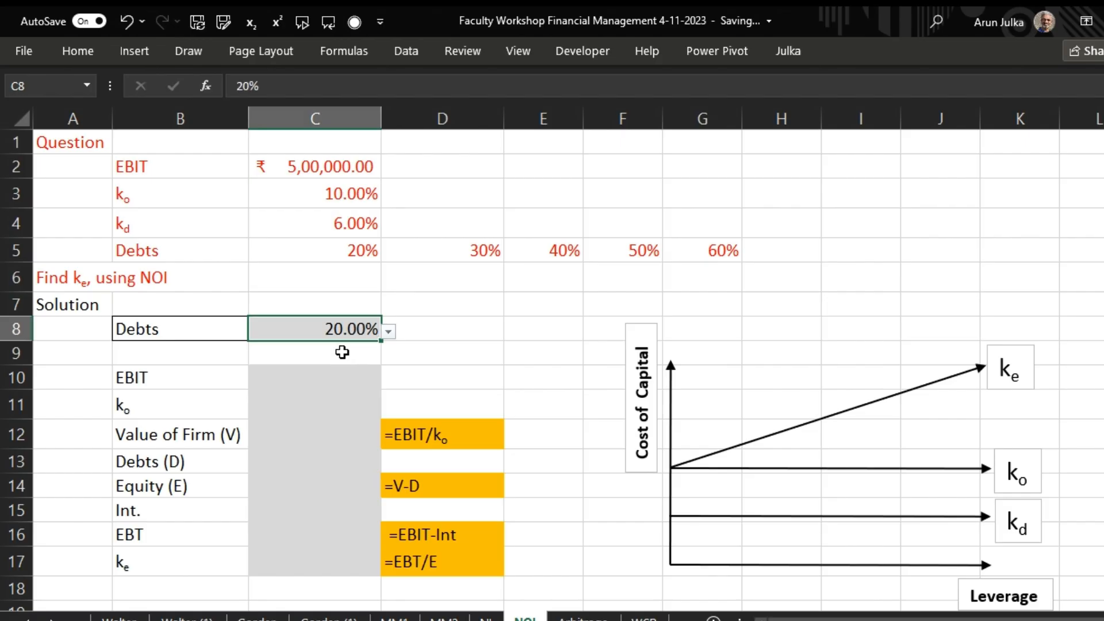
mouse_move(272, 387)
type("=")
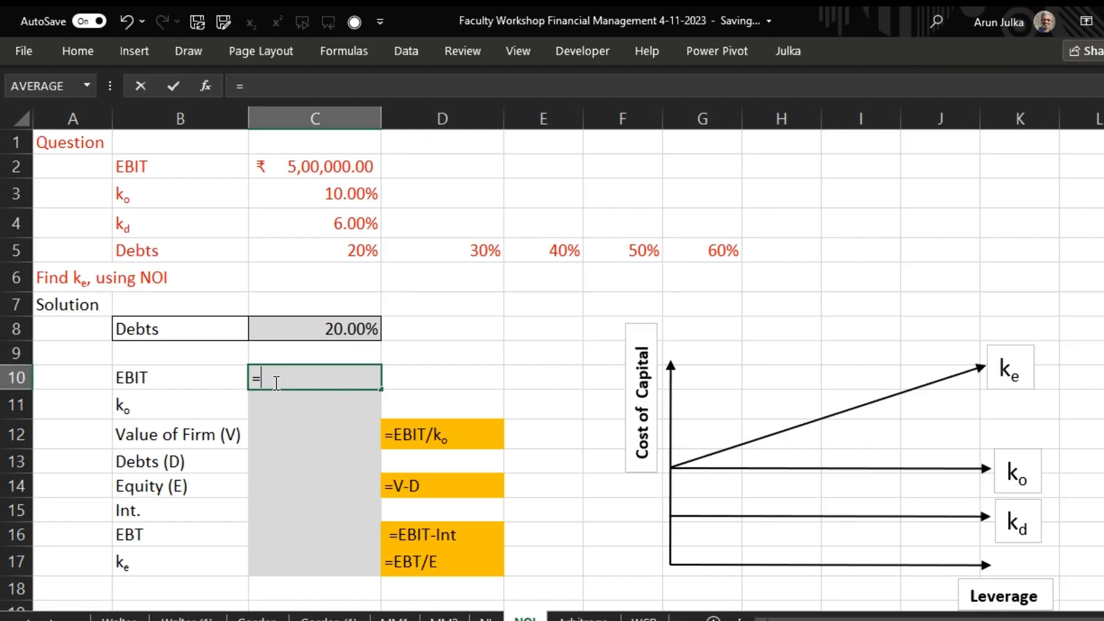
Confirm the EBIT and ko links, then compute the debt amount in C13 from firm value
key("Return")
type("=")
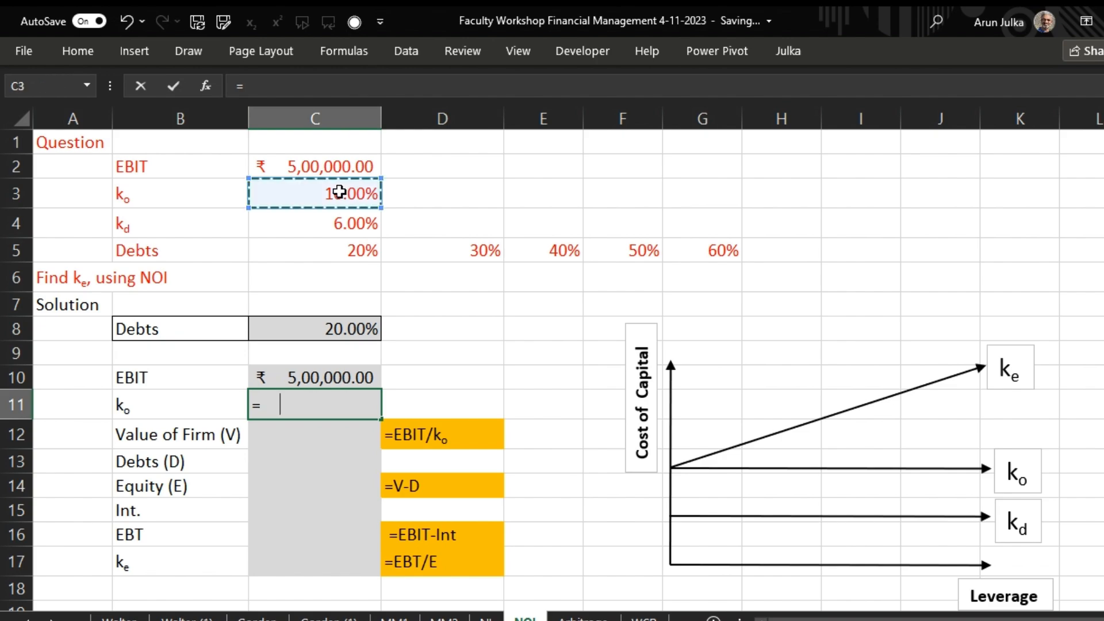
key("Return")
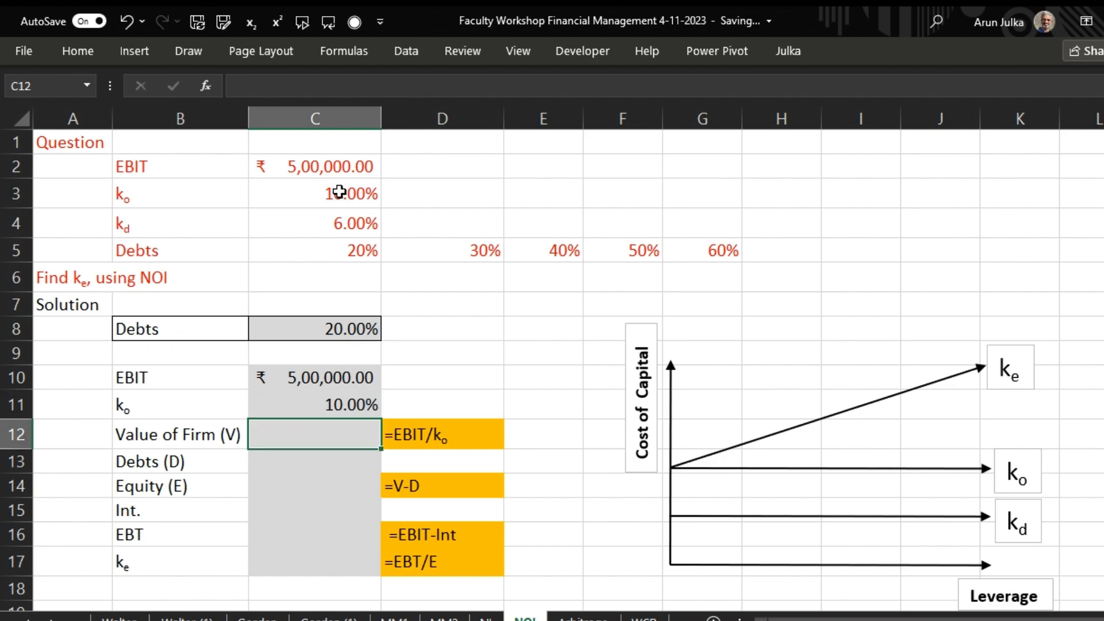
type("=")
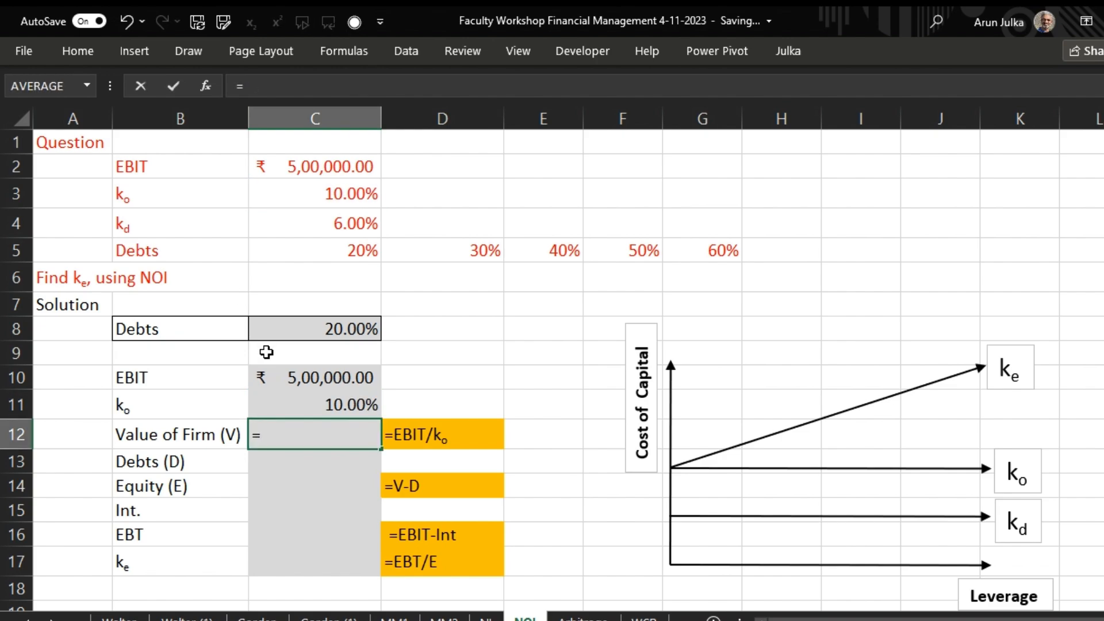
left_click(315, 376)
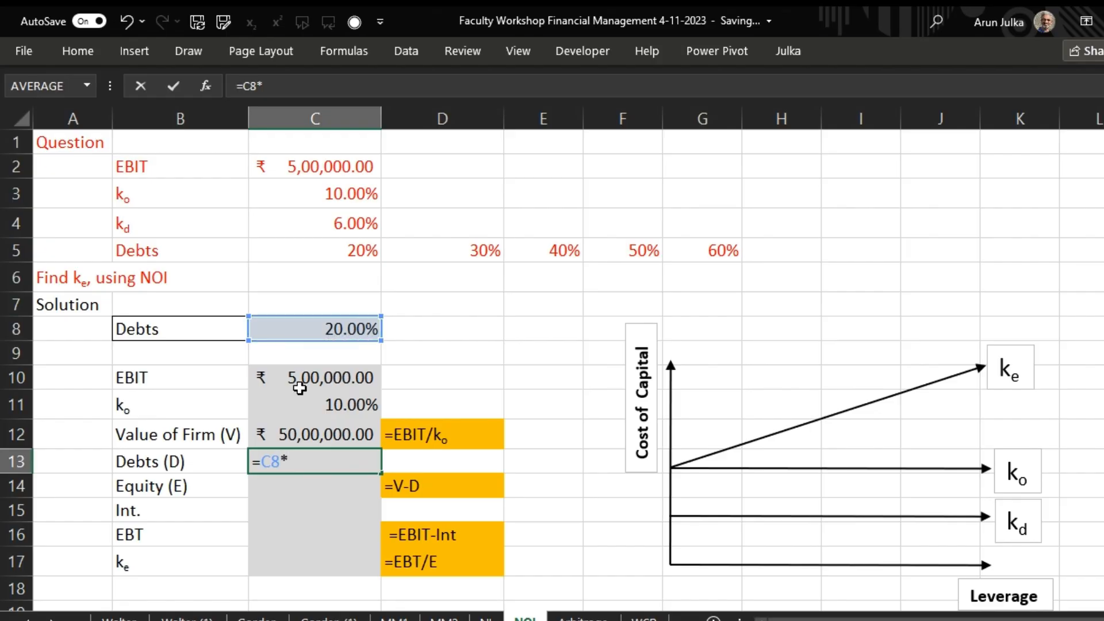
left_click(315, 434)
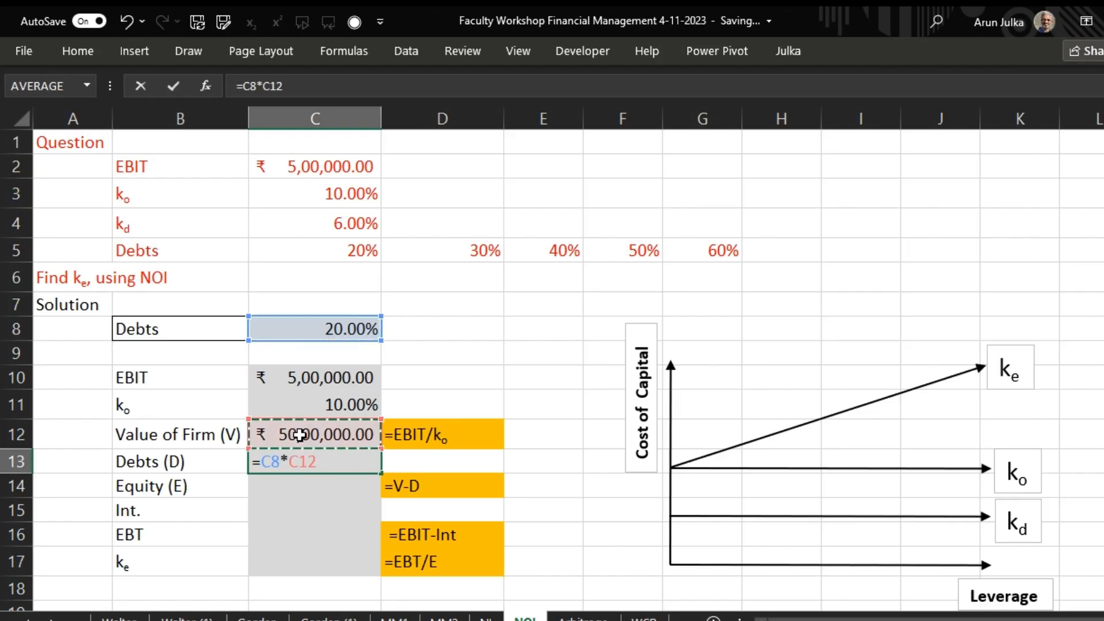
key("Return")
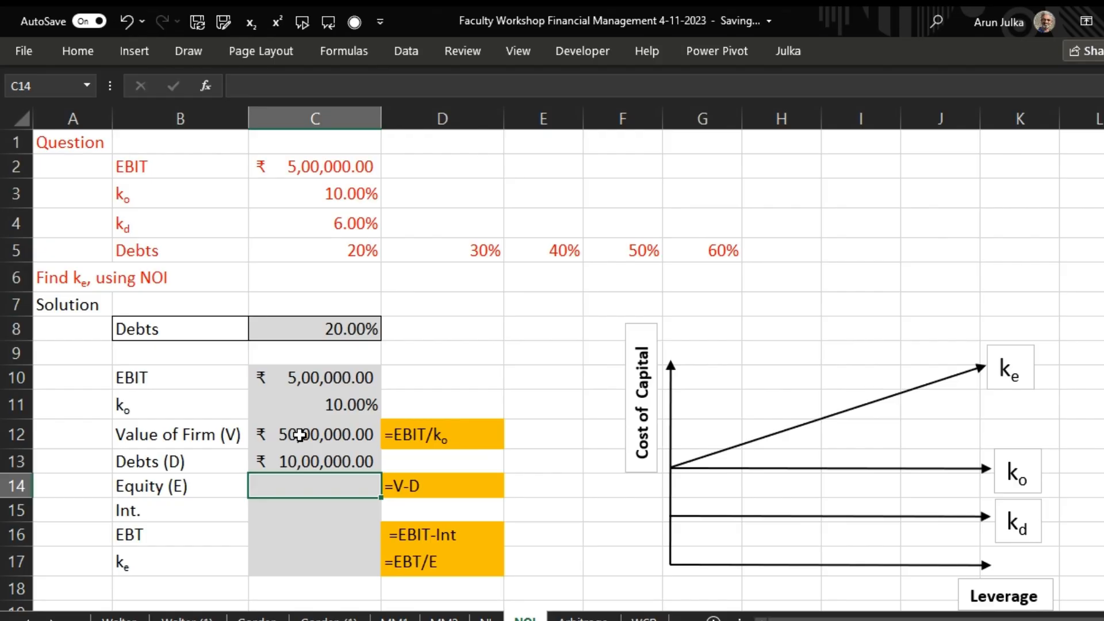
Compute equity in C14 (=C12-C13) and interest in C15 (=C4*C13)
type("=C12-")
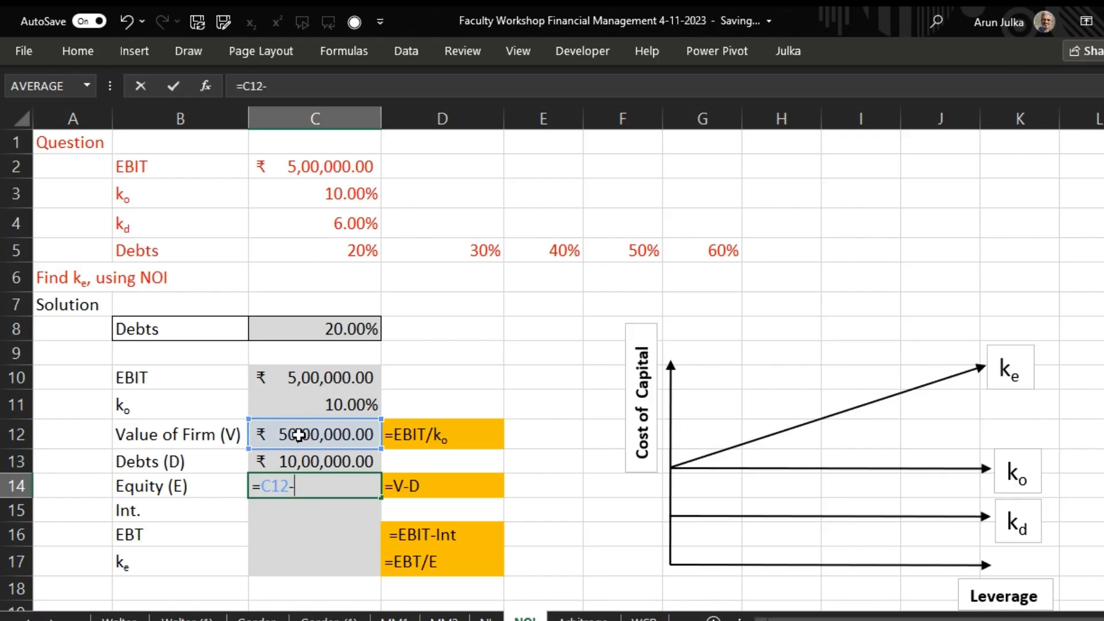
left_click(315, 461)
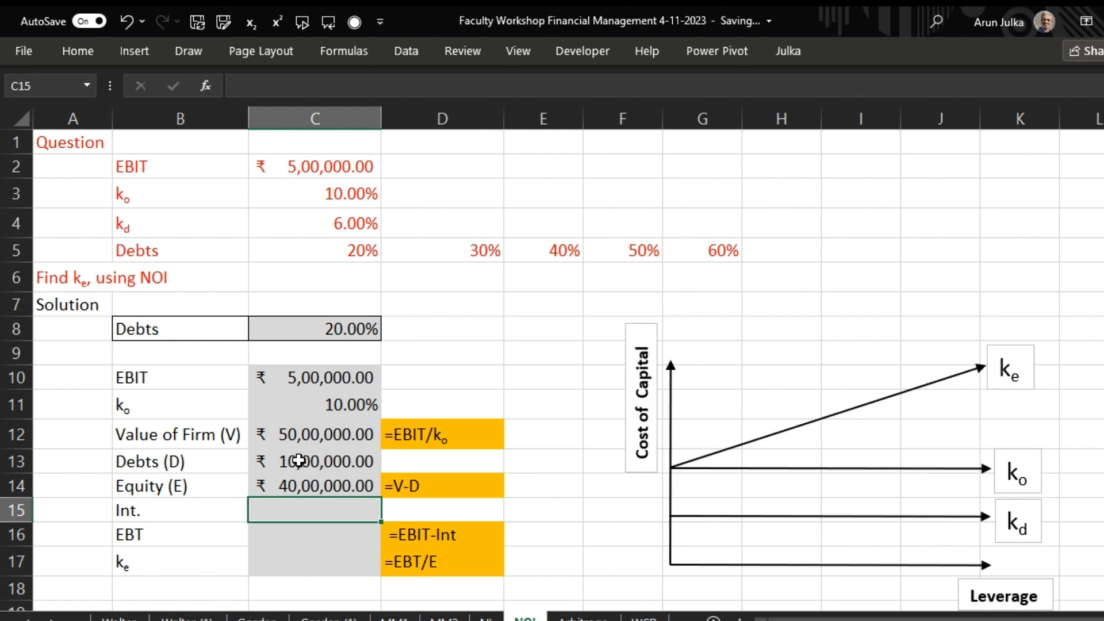
type("=")
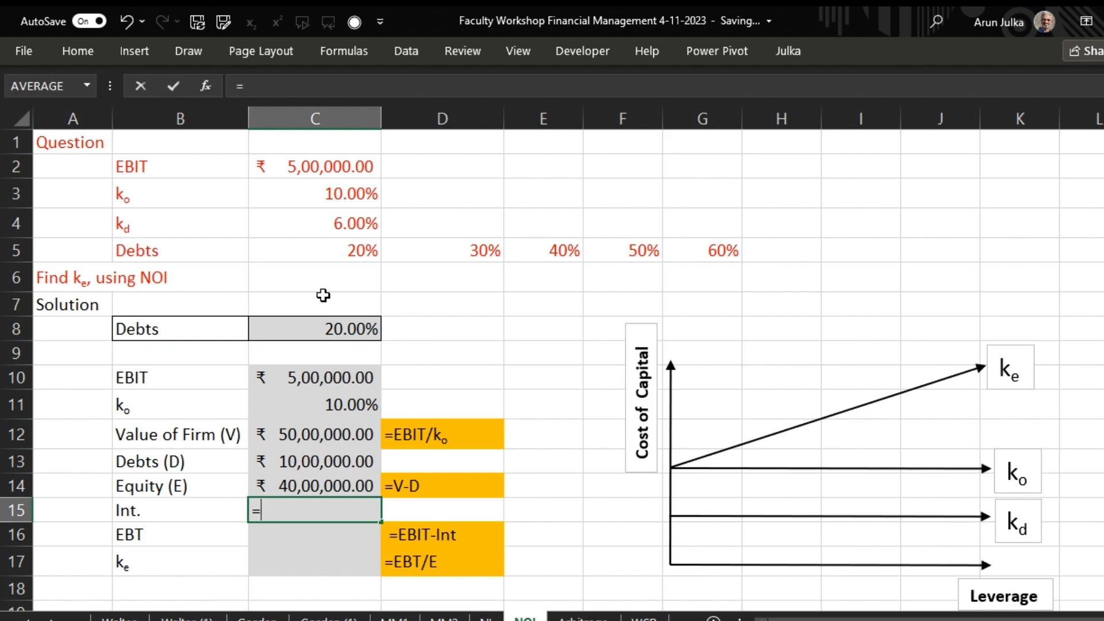
left_click(314, 223)
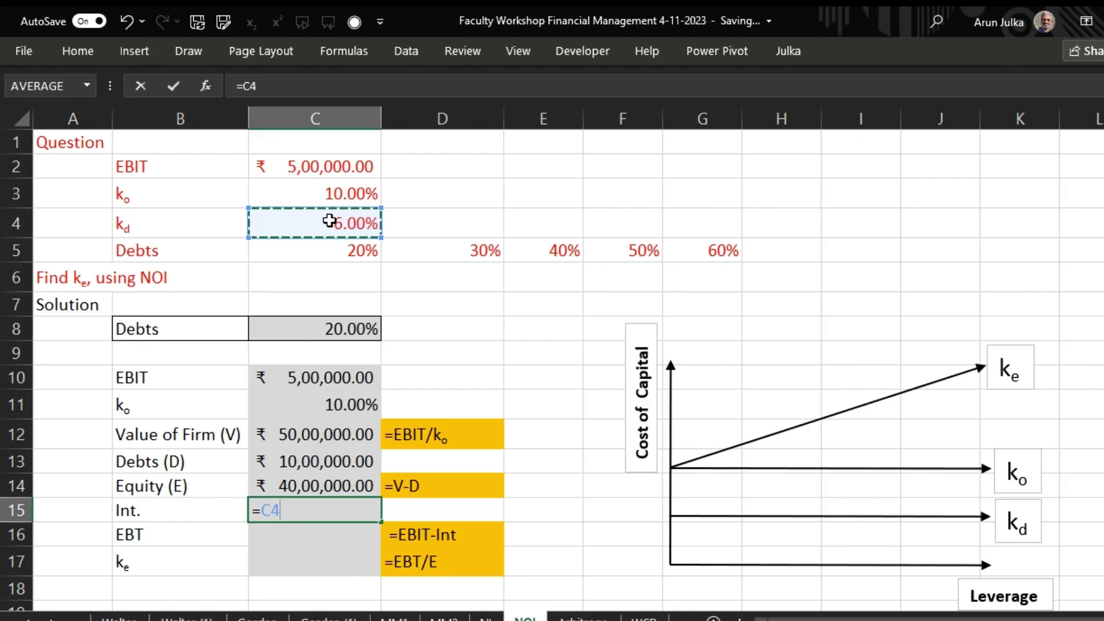
type("*")
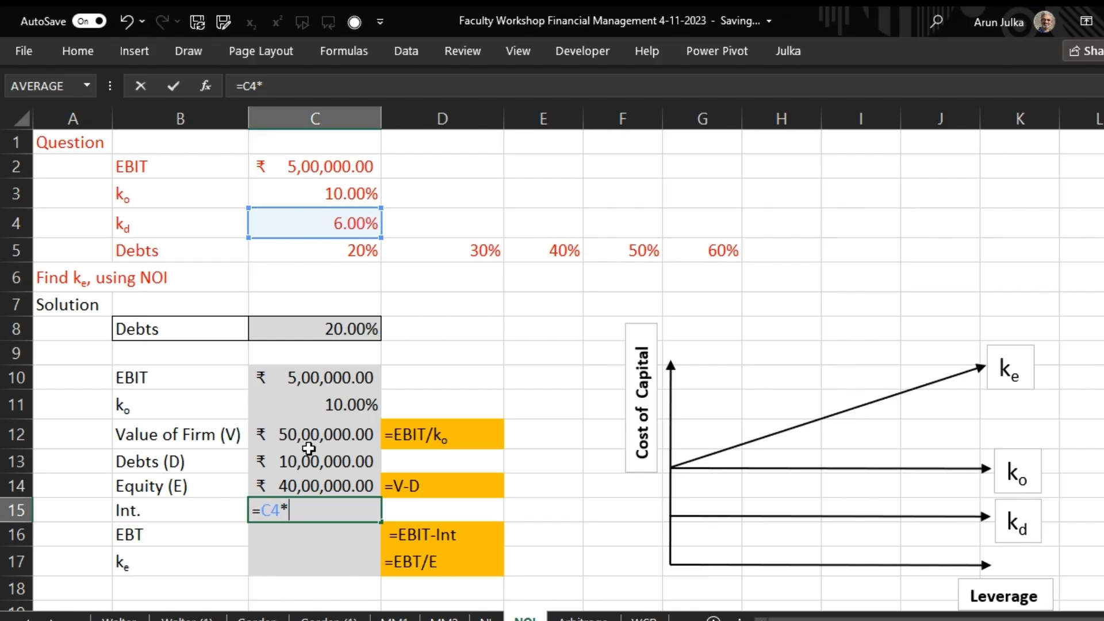
left_click(314, 462)
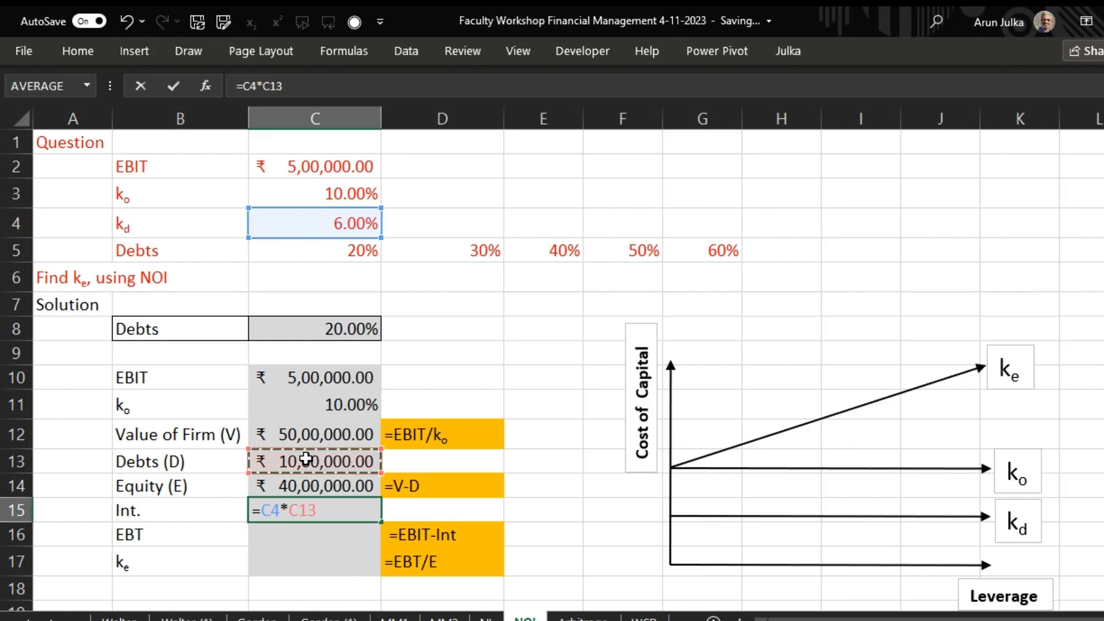
key("Return")
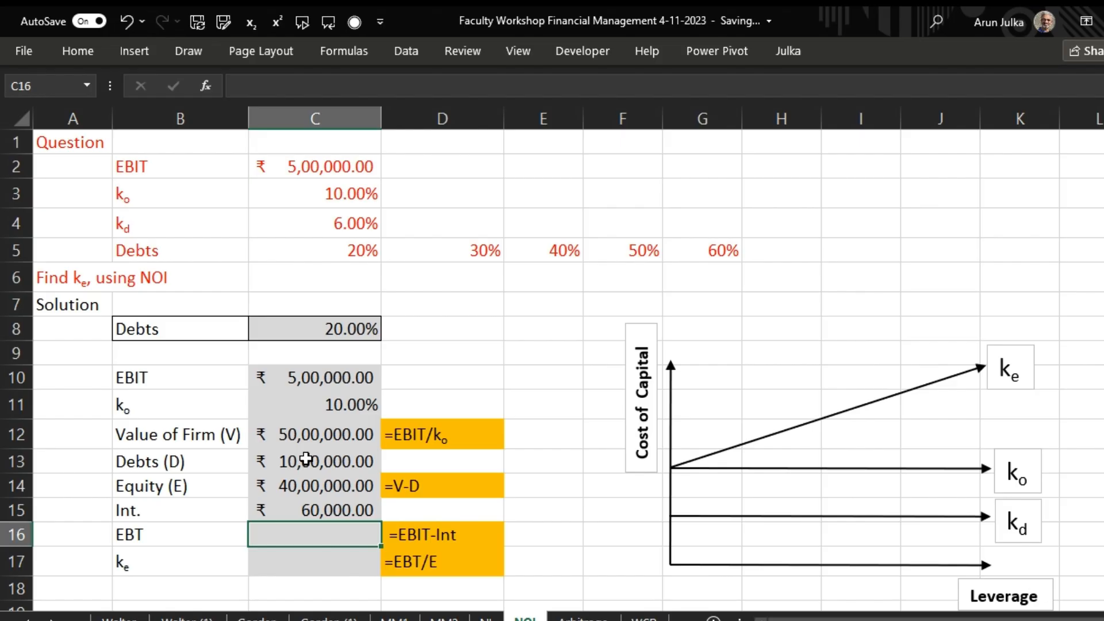
Compute EBT in C16 (=C10-C15) and build the cost of equity formula =C16/C14
type("=")
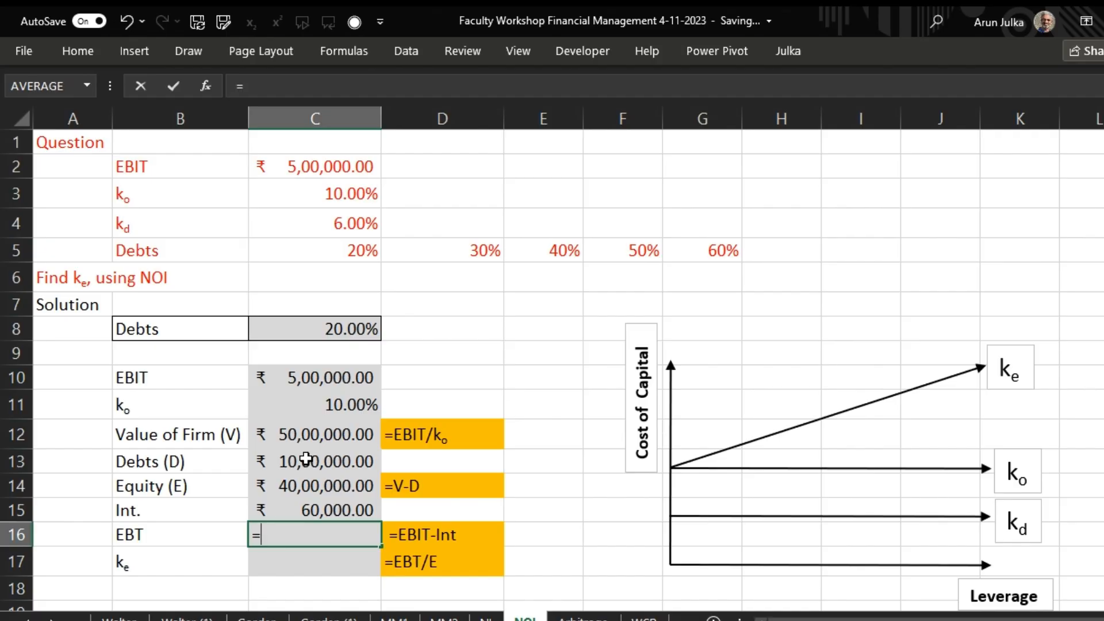
left_click(314, 376)
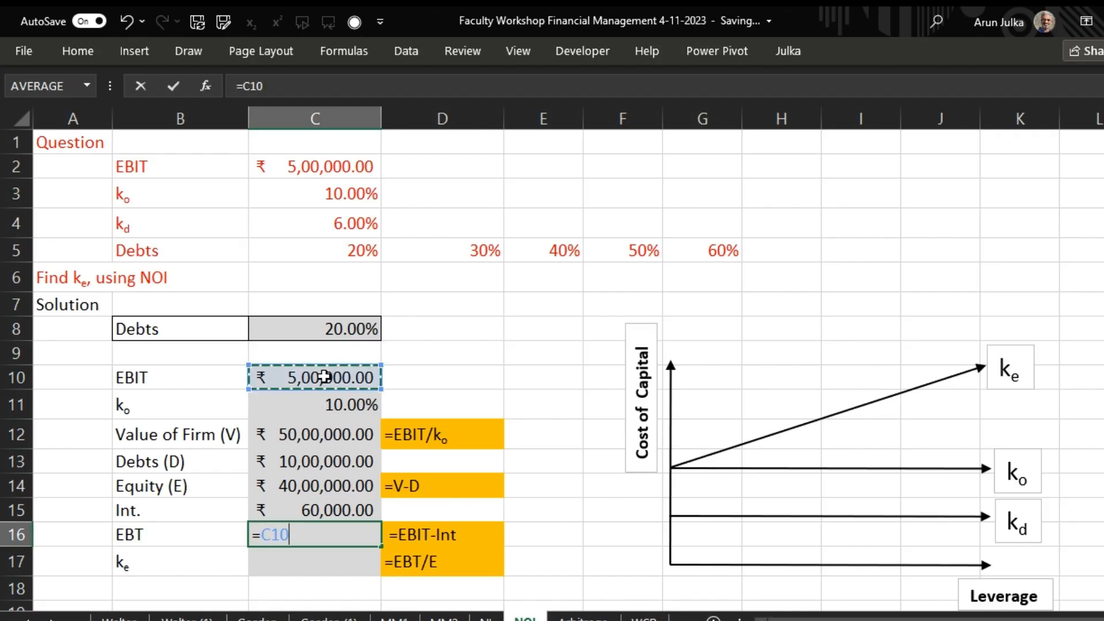
type("-")
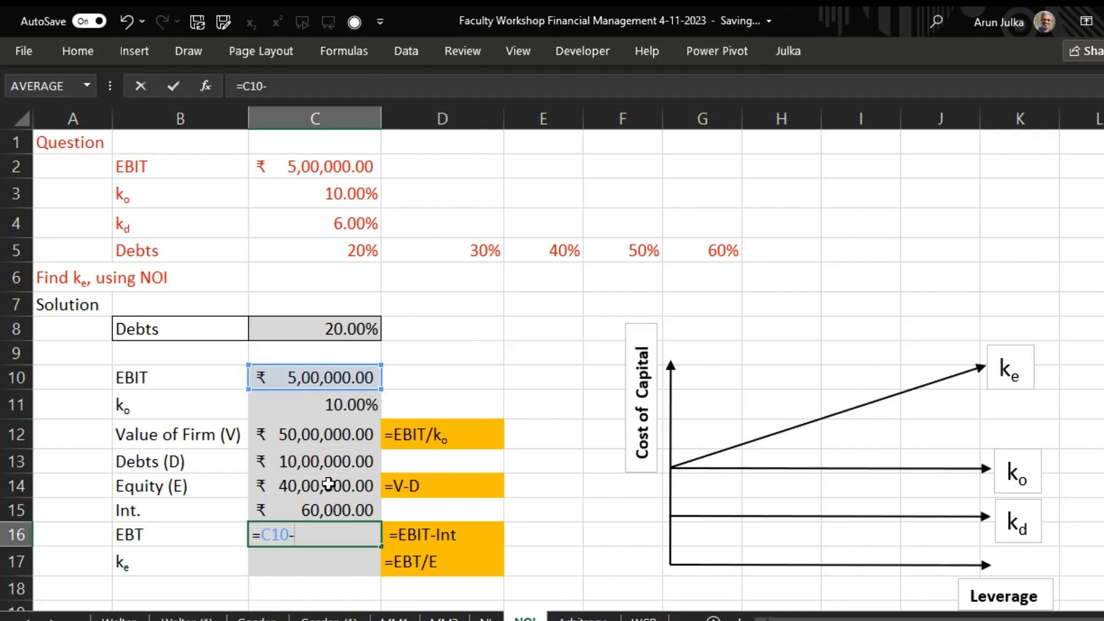
left_click(314, 510)
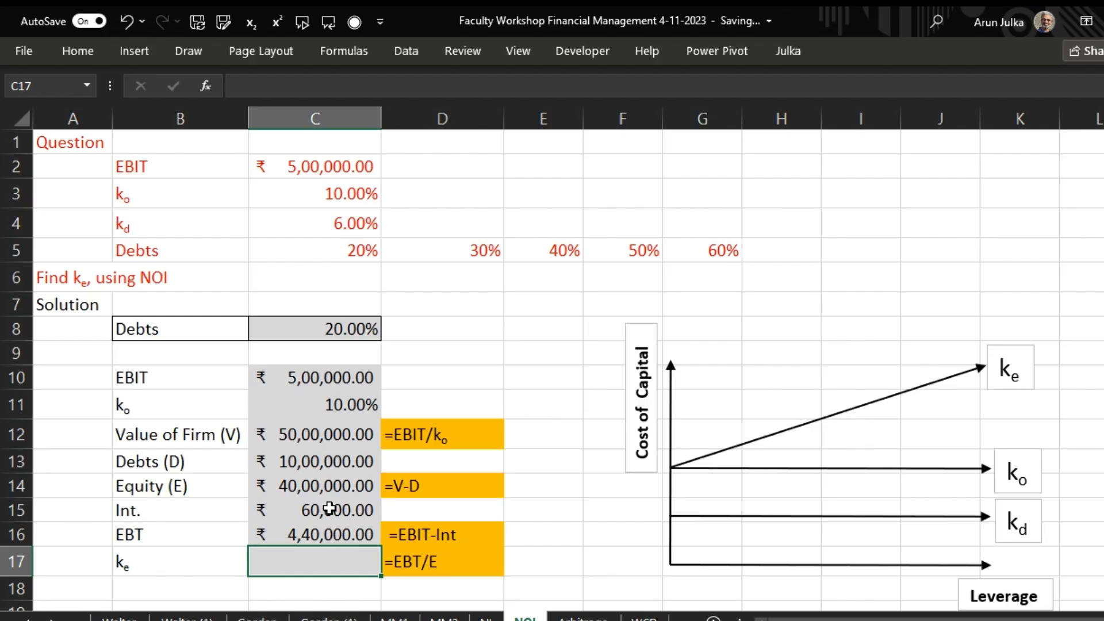
type("=")
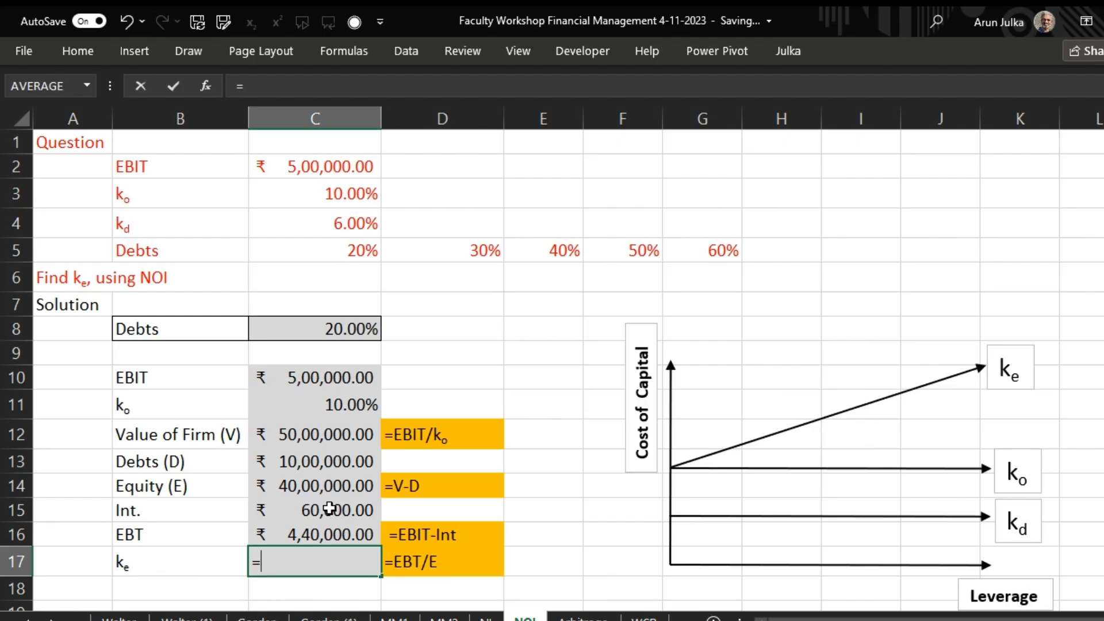
left_click(314, 534)
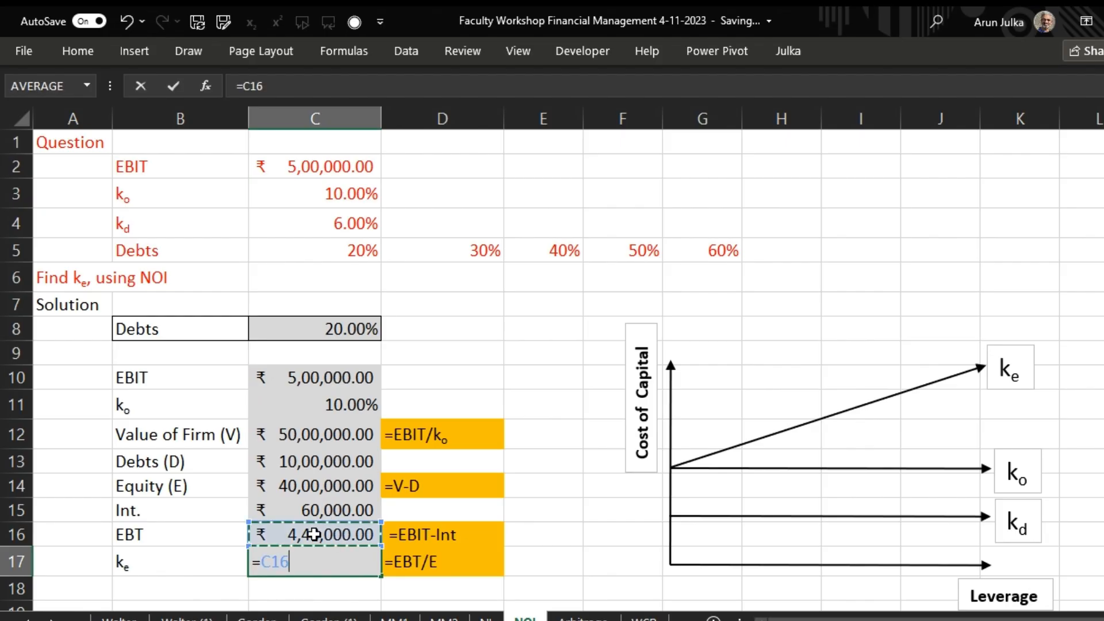
type("/")
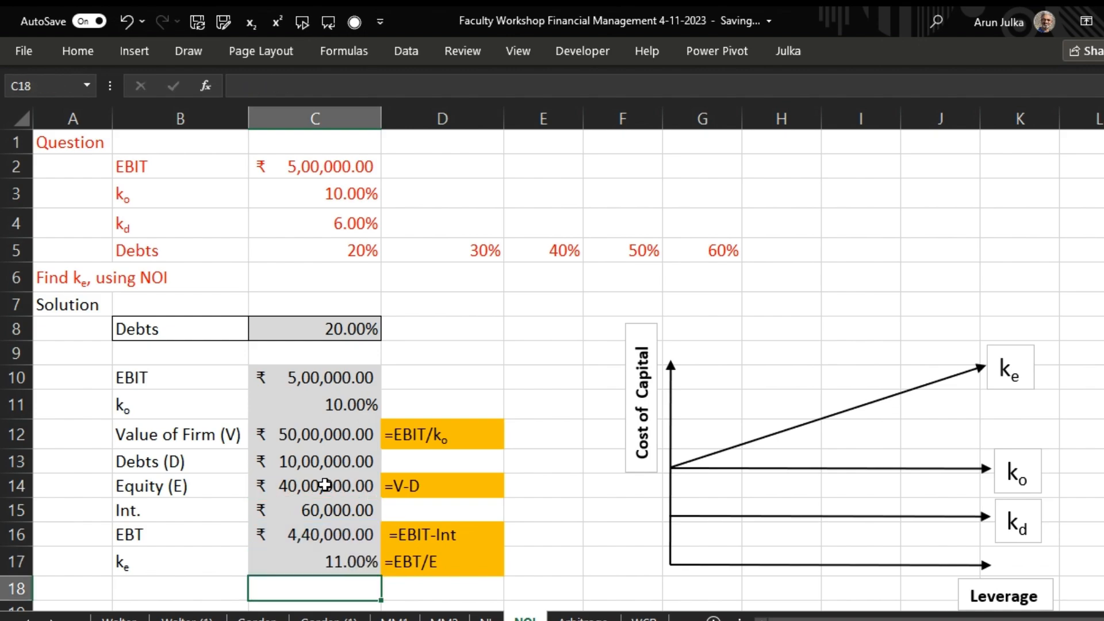
mouse_move(380, 336)
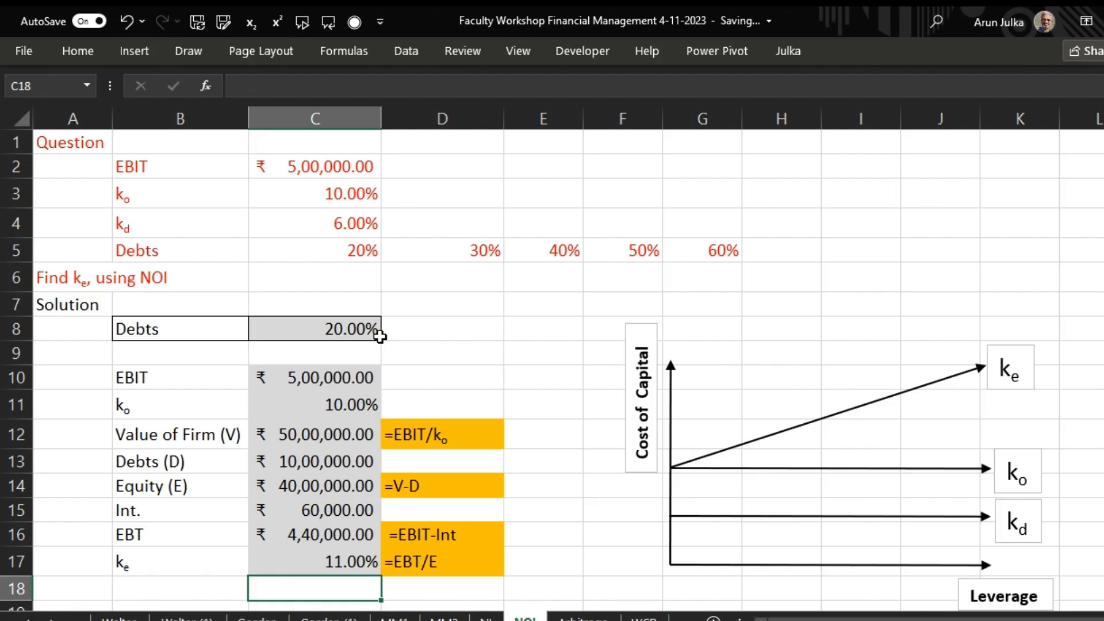
mouse_move(386, 264)
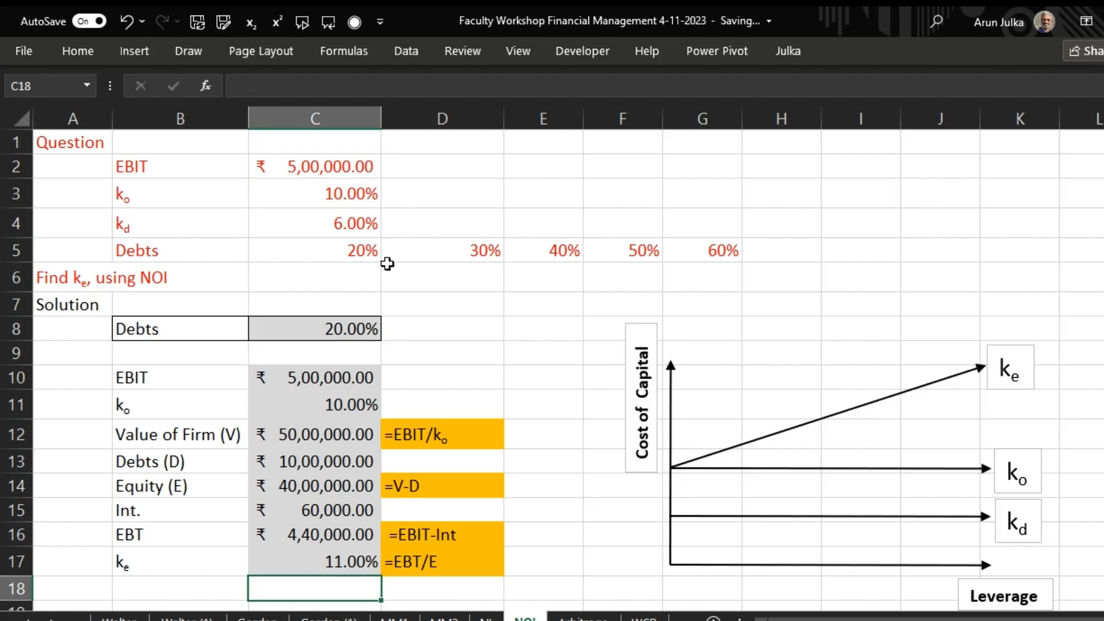
mouse_move(349, 560)
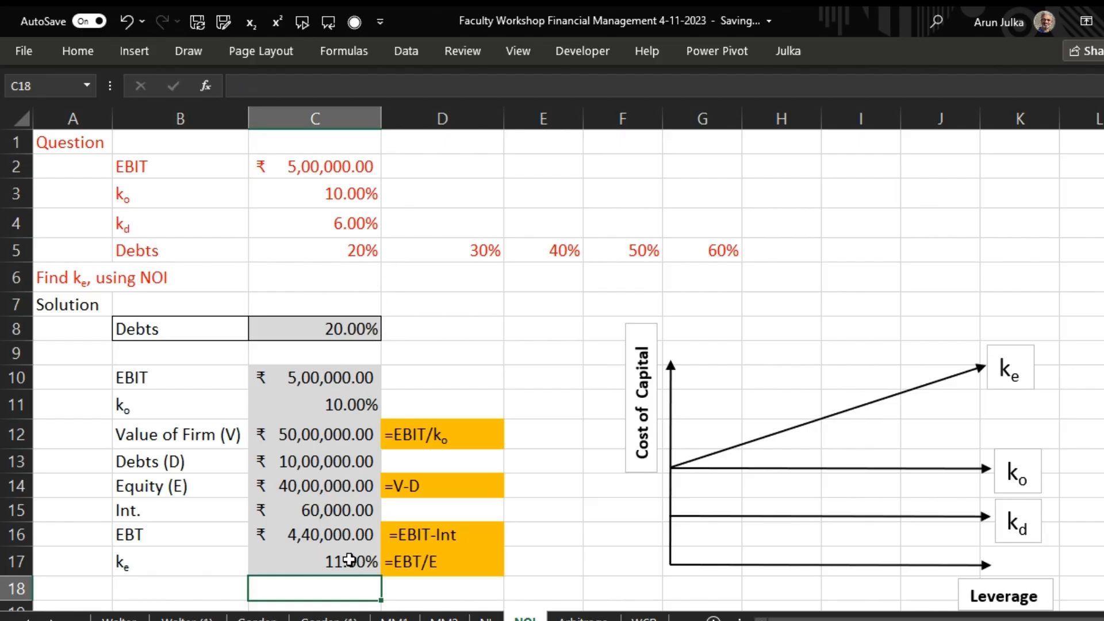
Switch the C8 debt percentage through 30%, 40%, 50% and 60%
left_click(315, 329)
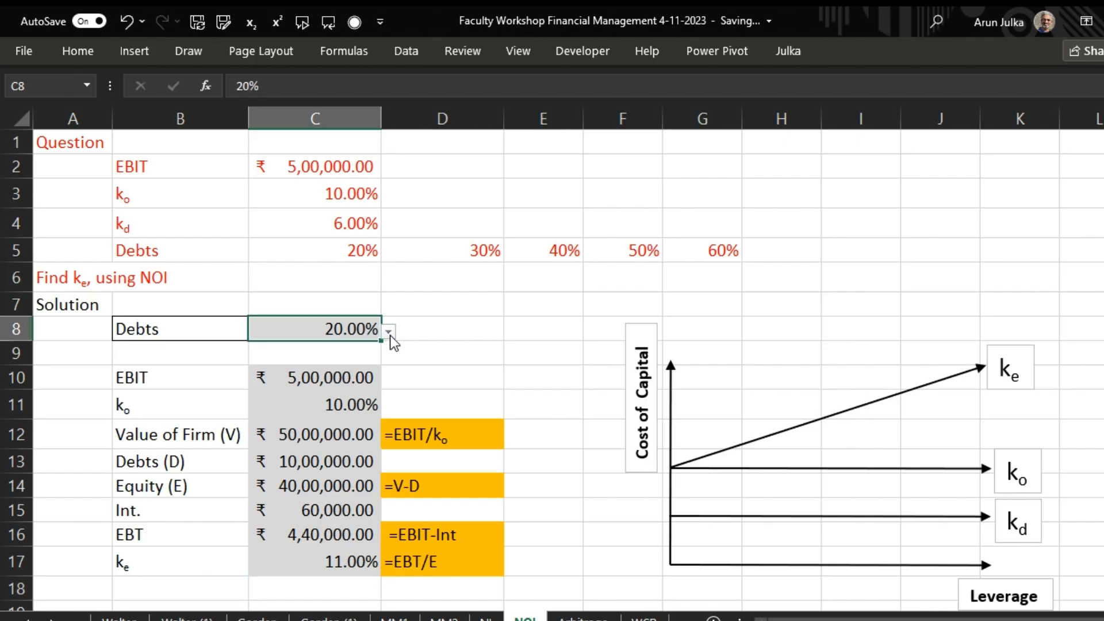
mouse_move(366, 368)
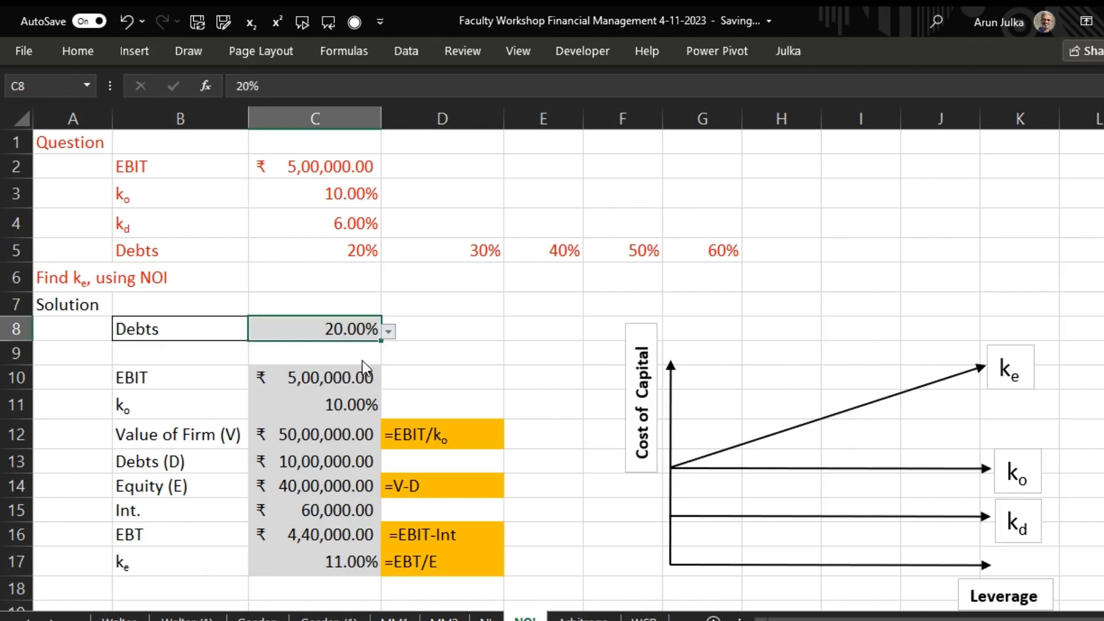
left_click(389, 329)
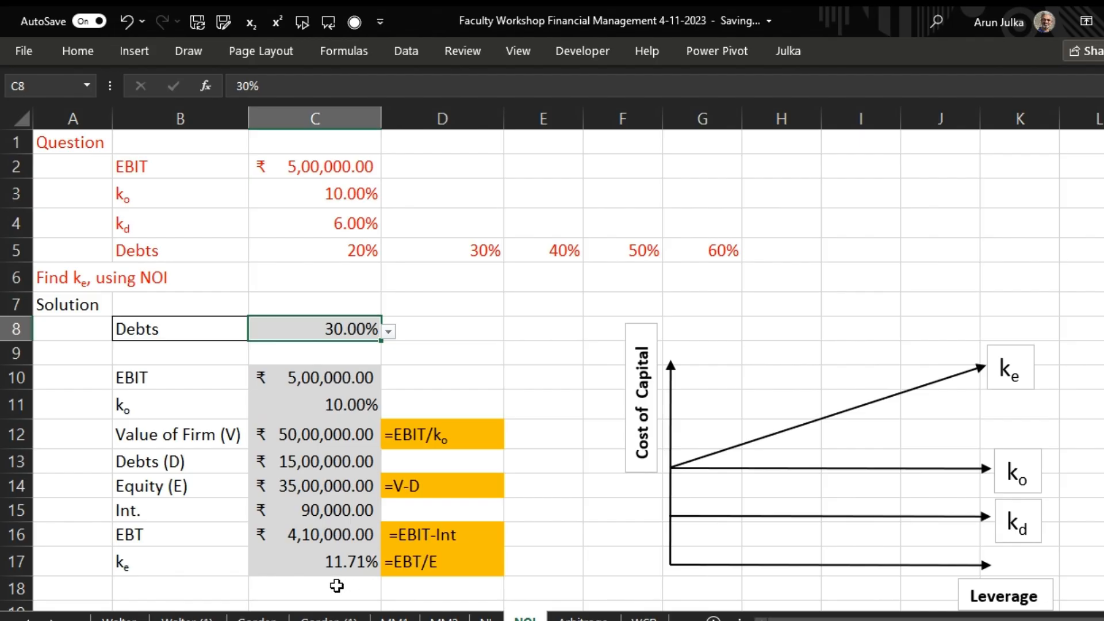
mouse_move(359, 574)
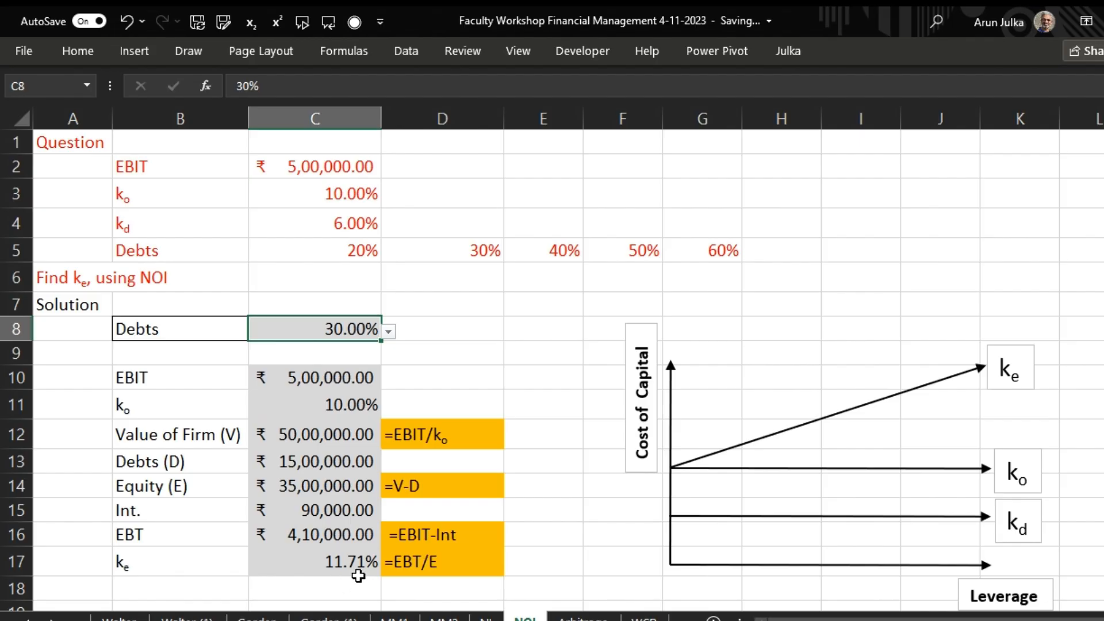
left_click(388, 329)
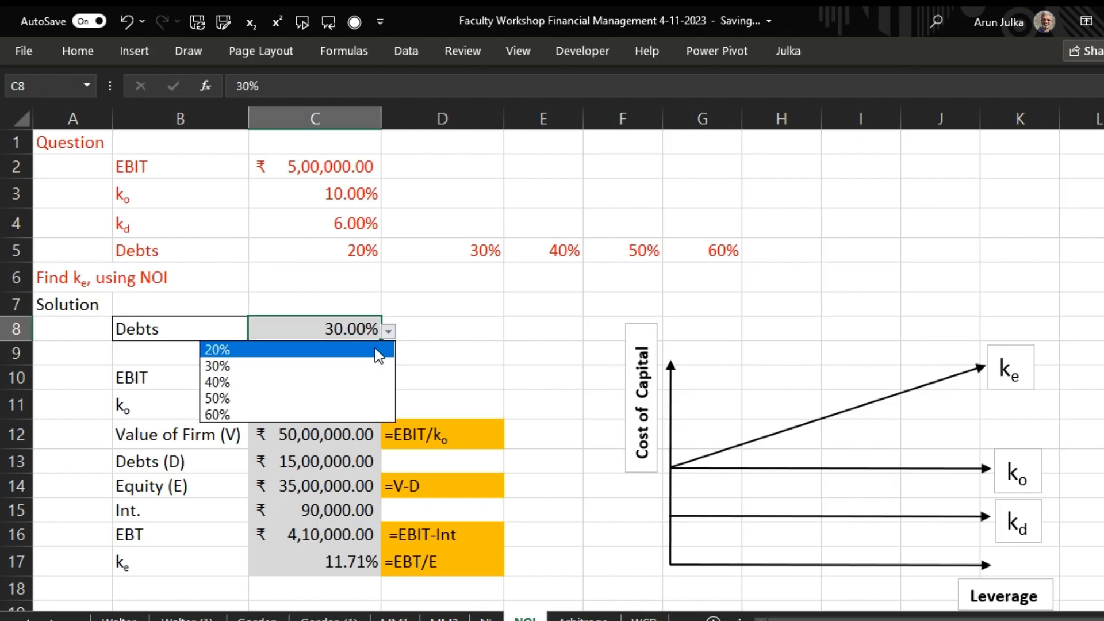
left_click(217, 382)
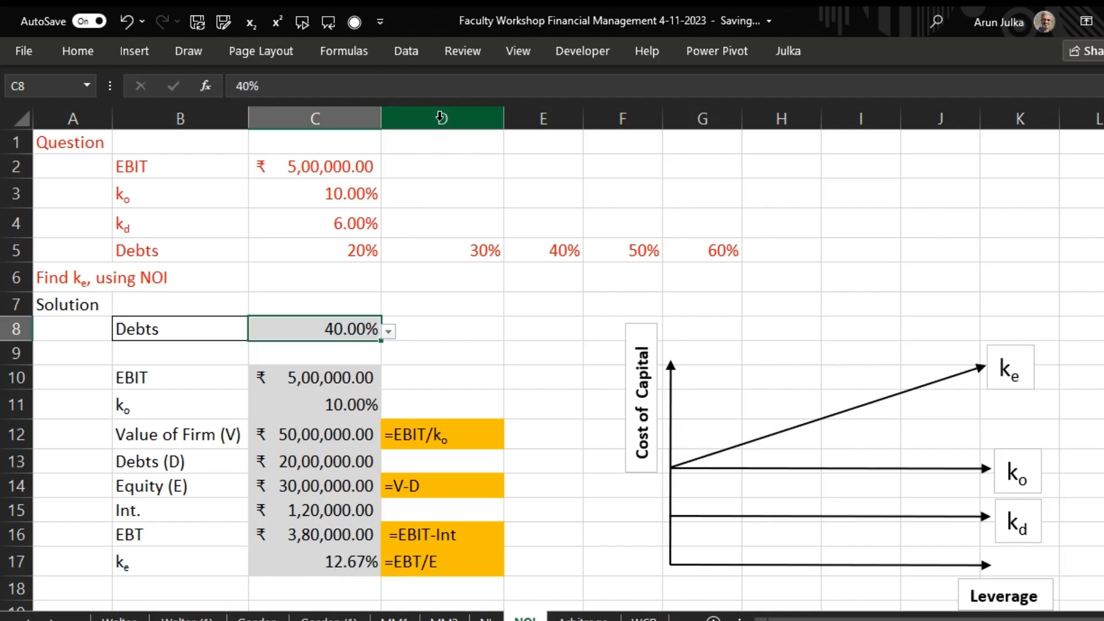
left_click(388, 330)
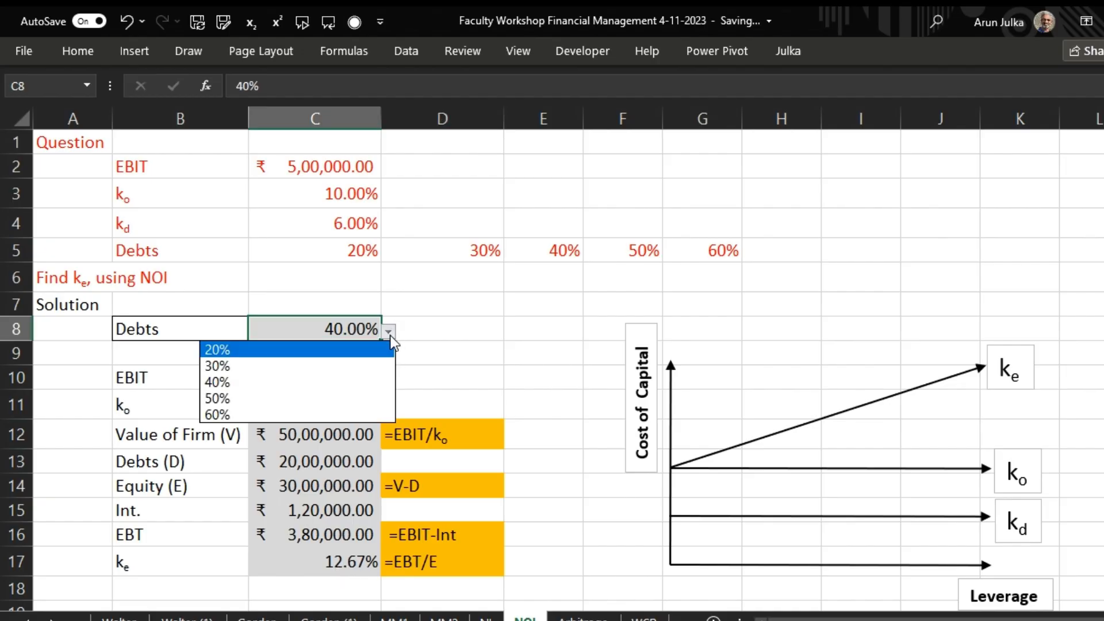
left_click(217, 398)
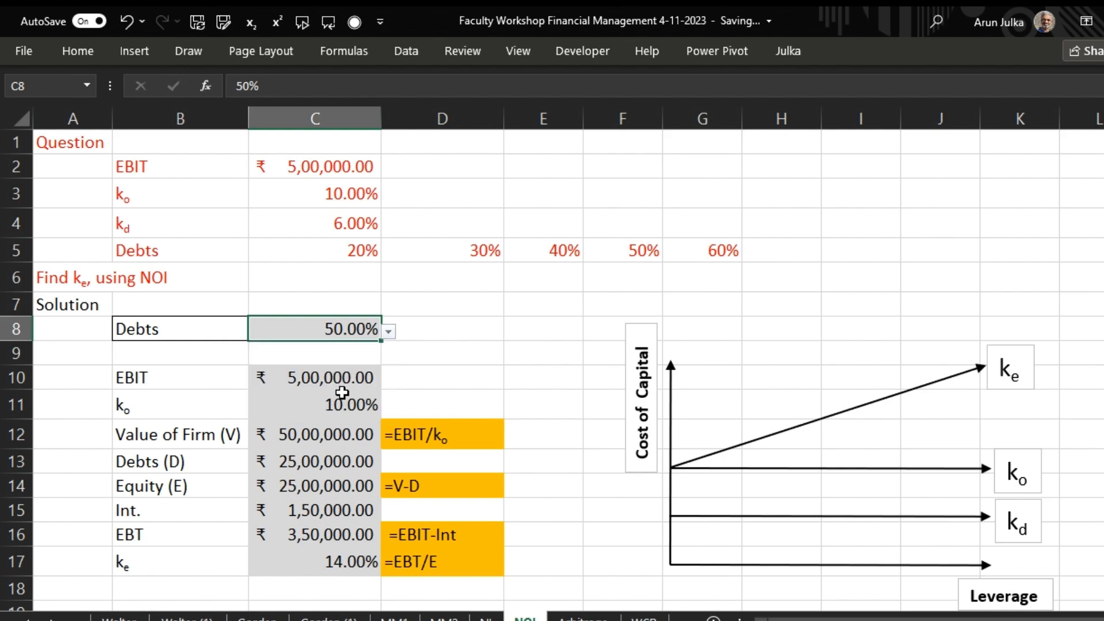
mouse_move(351, 568)
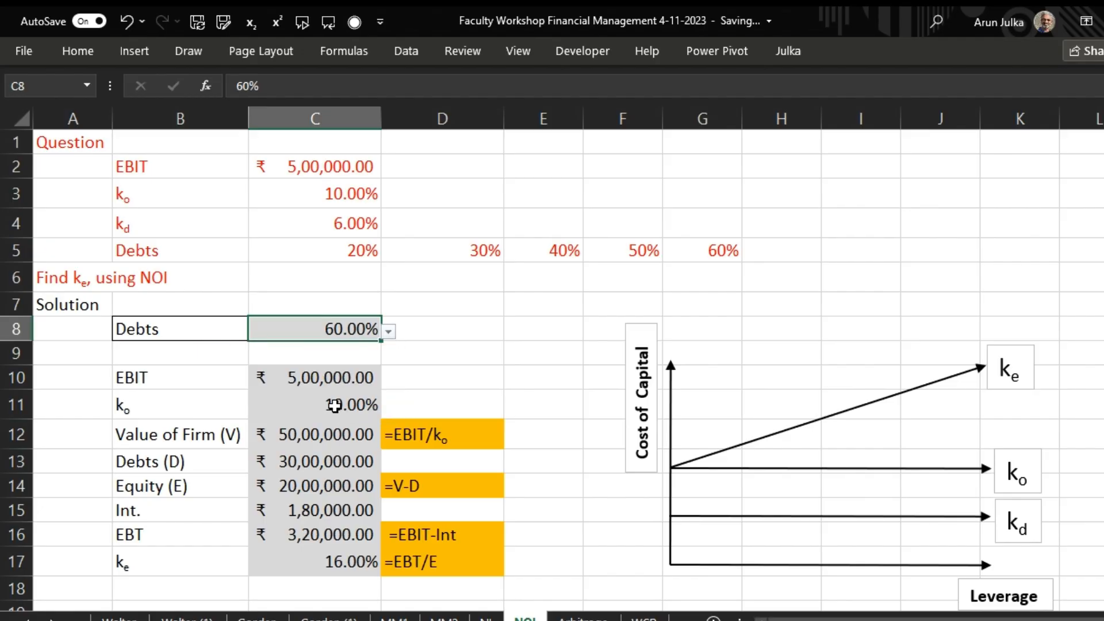
mouse_move(321, 581)
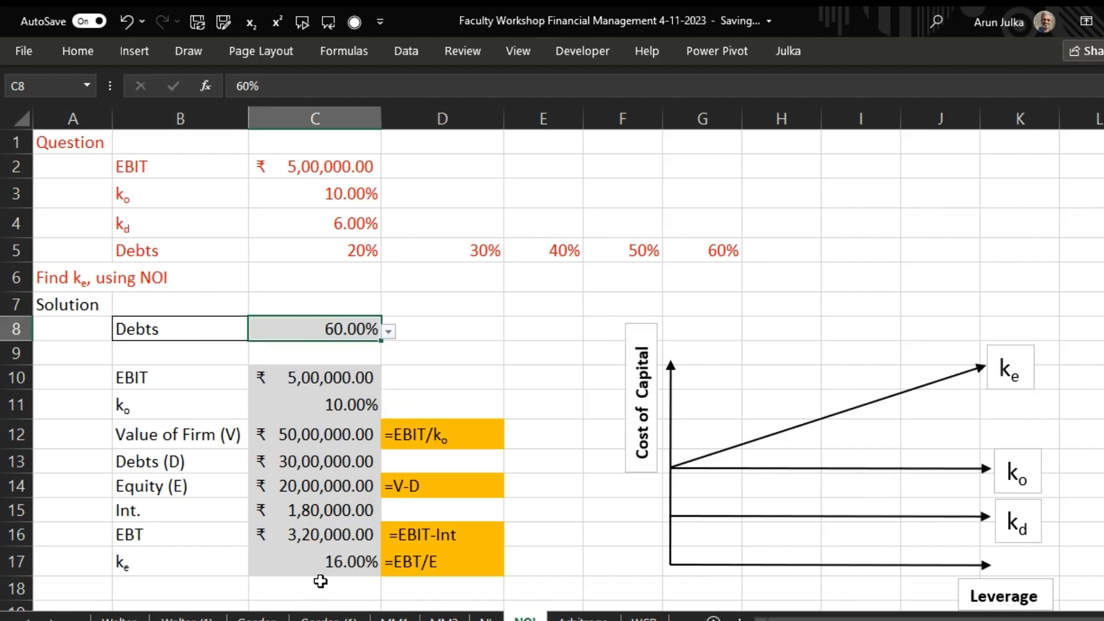
left_click(388, 331)
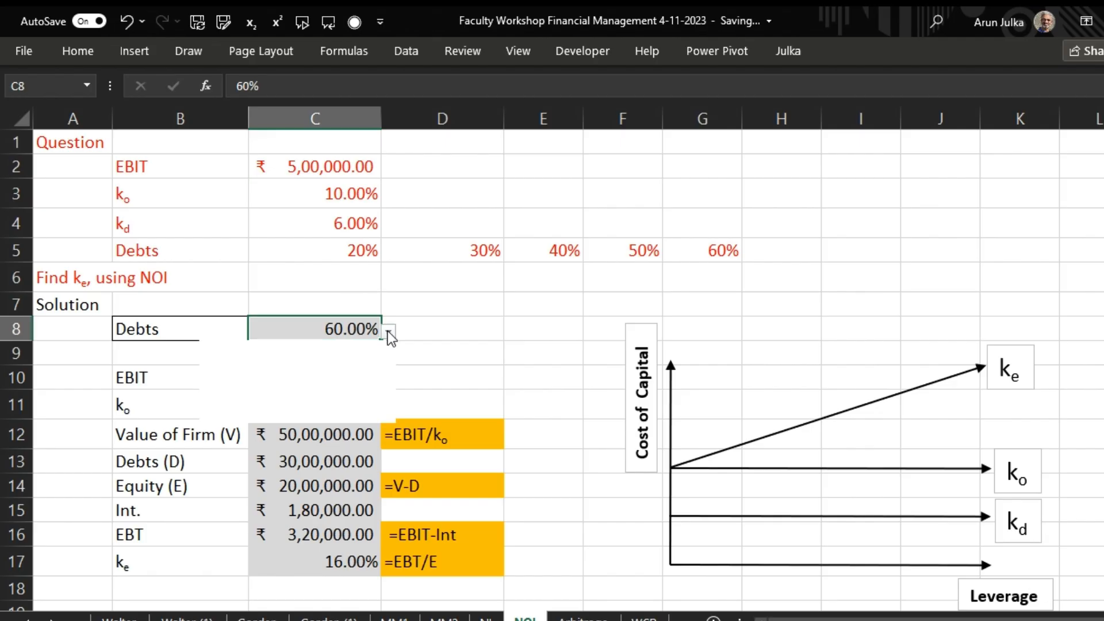
left_click(388, 329)
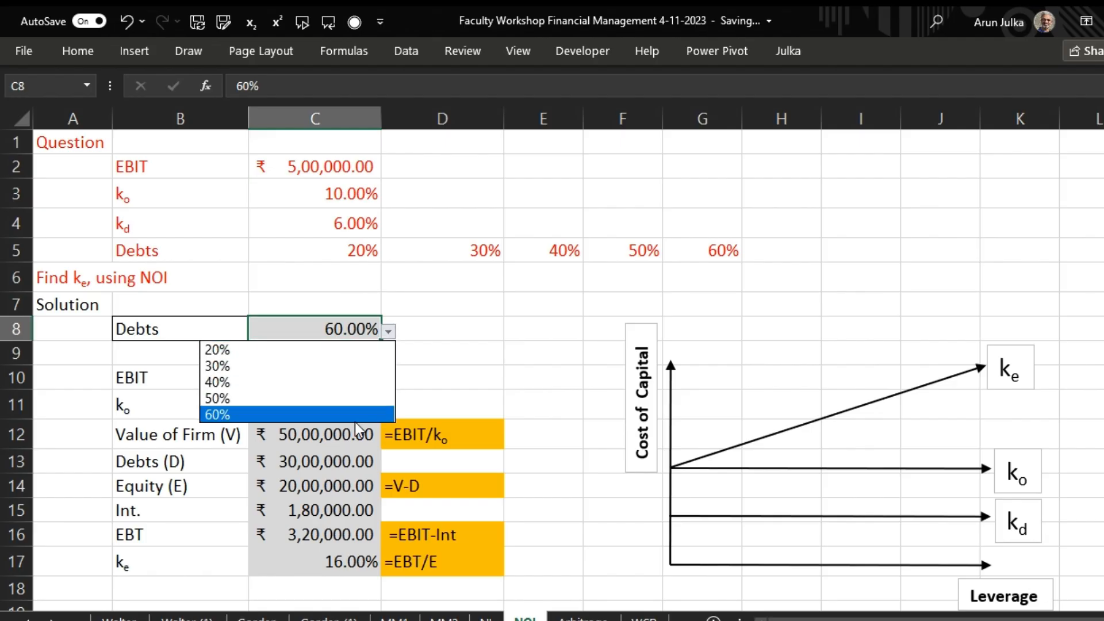